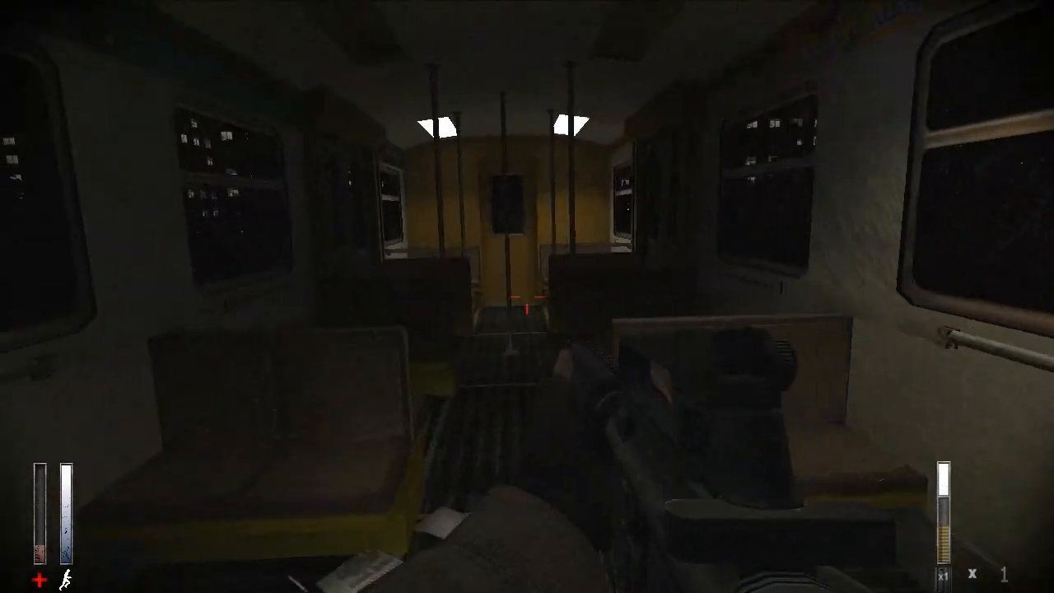
{"action": "key", "text": "w"}
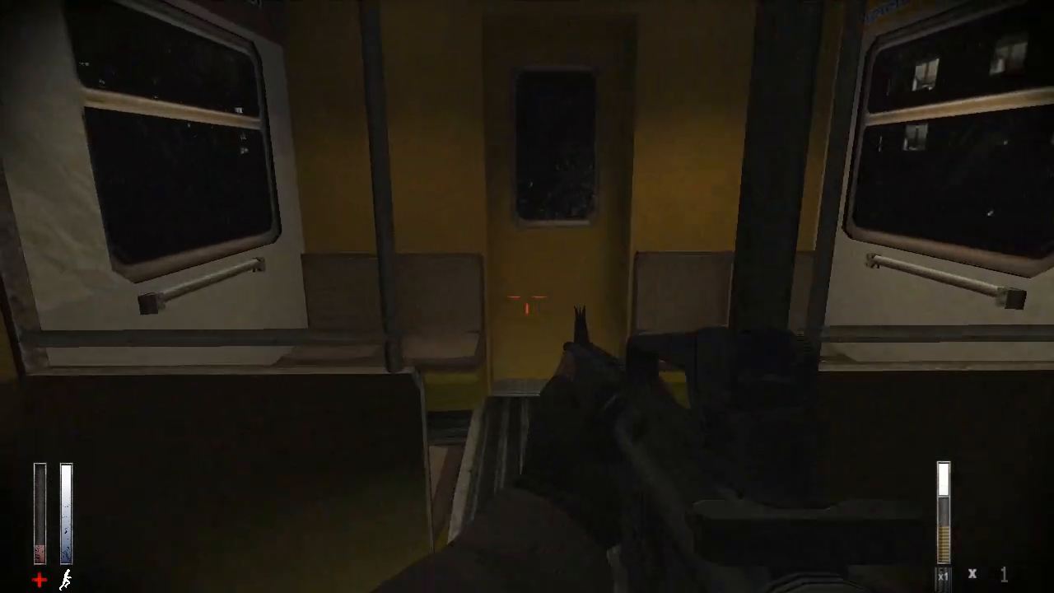
{"action": "mouse_move", "coordinate": [527, 297]}
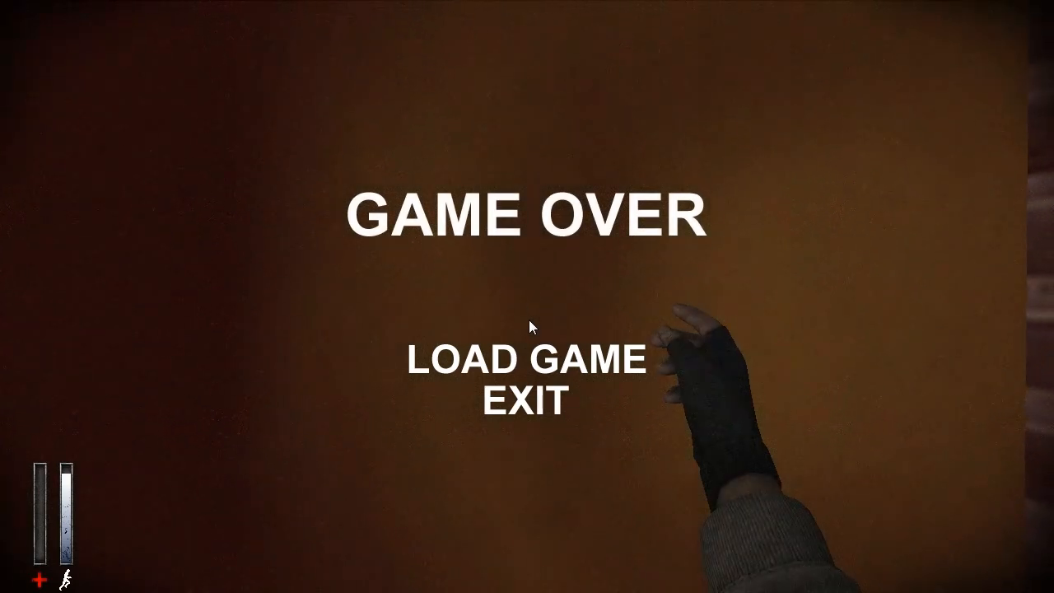
{"action": "left_click", "coordinate": [523, 358]}
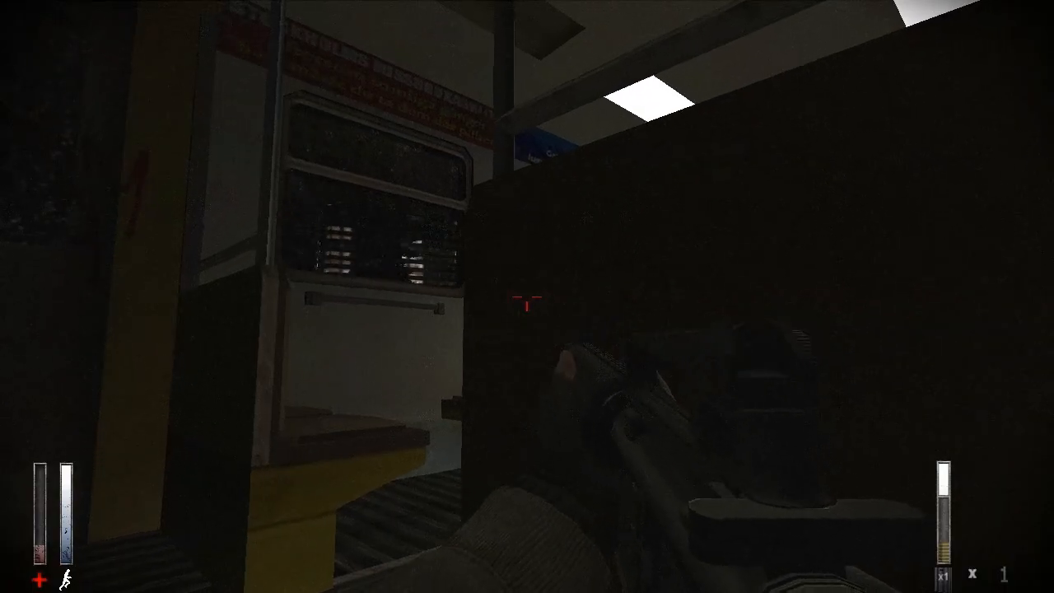
{"action": "mouse_move", "coordinate": [527, 296]}
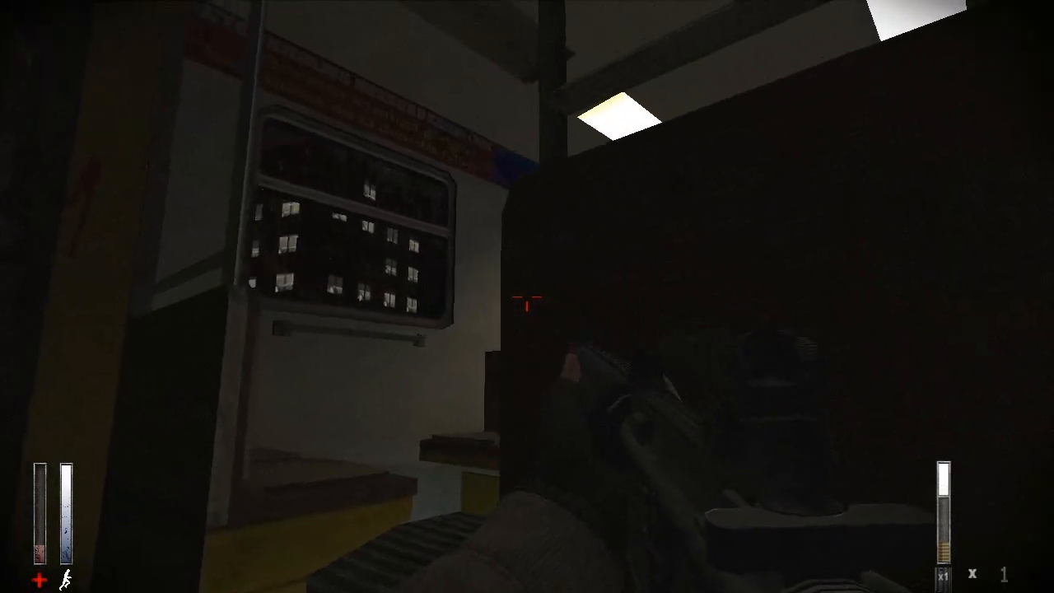
{"action": "mouse_move", "coordinate": [527, 296]}
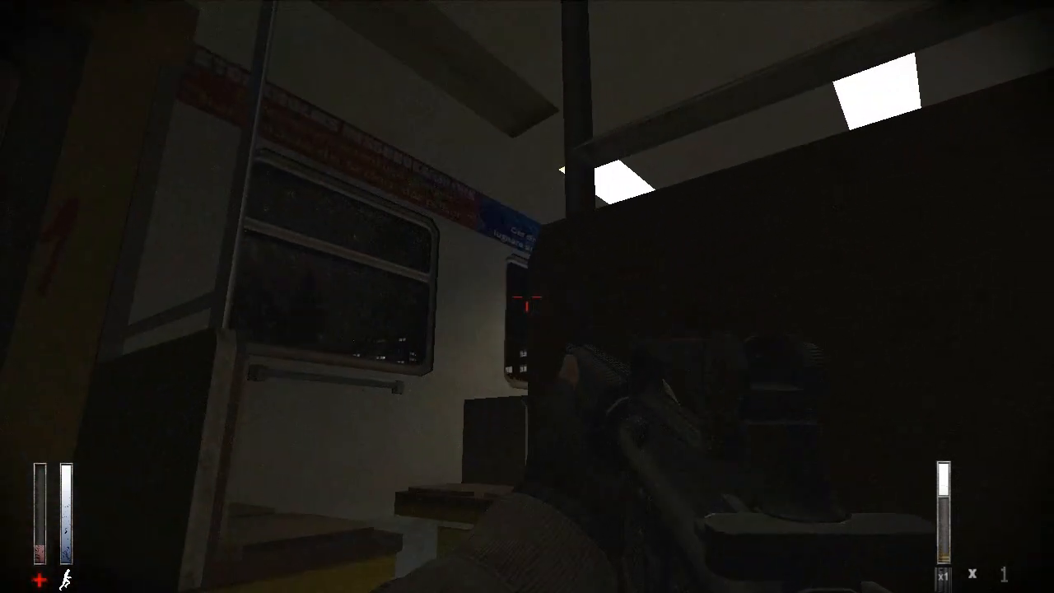
{"action": "mouse_move", "coordinate": [527, 296]}
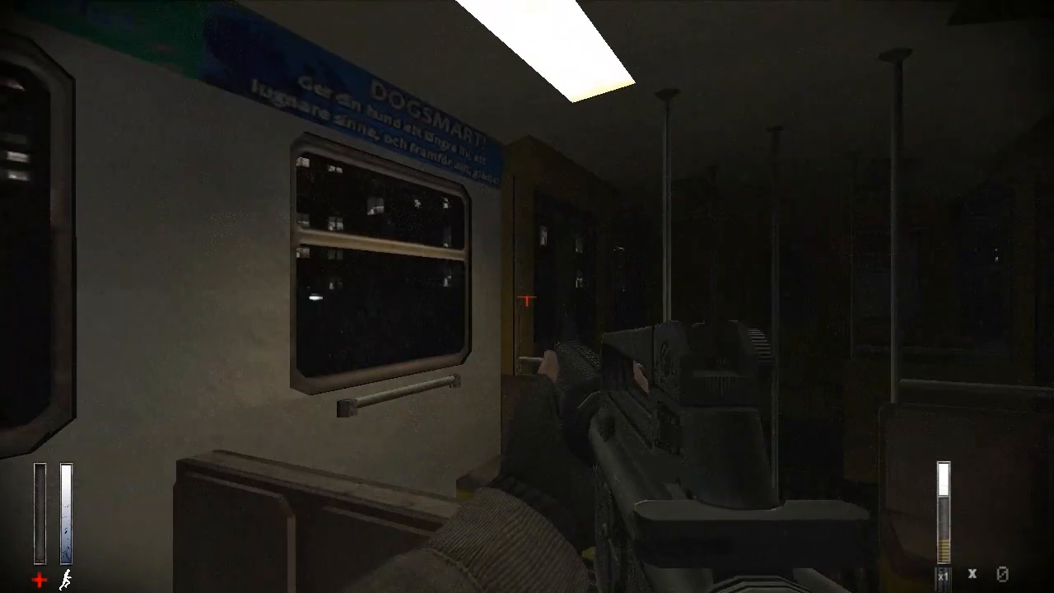
{"action": "mouse_move", "coordinate": [527, 297]}
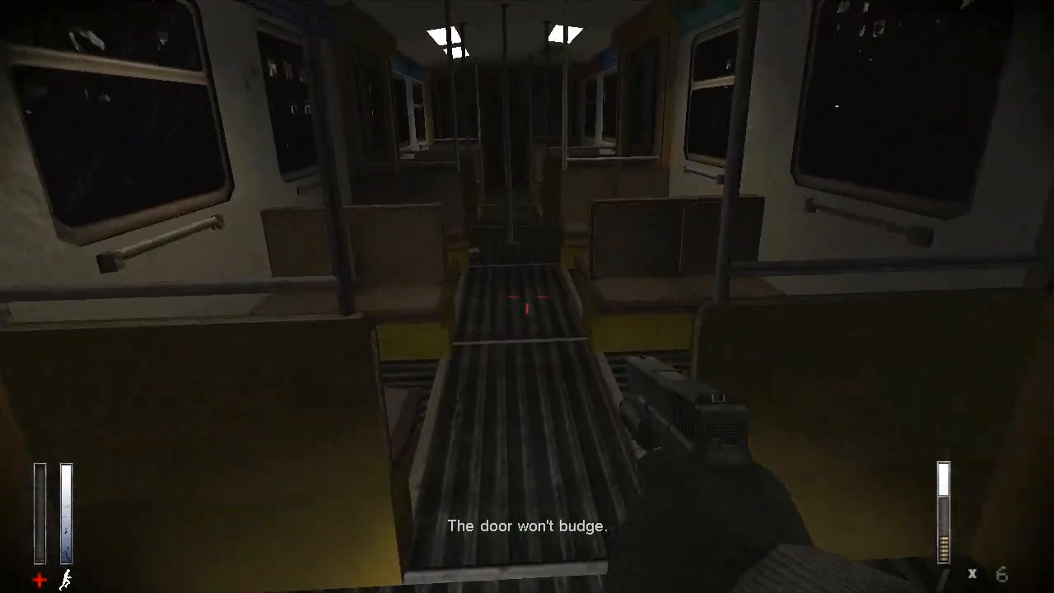
{"action": "key", "text": "w"}
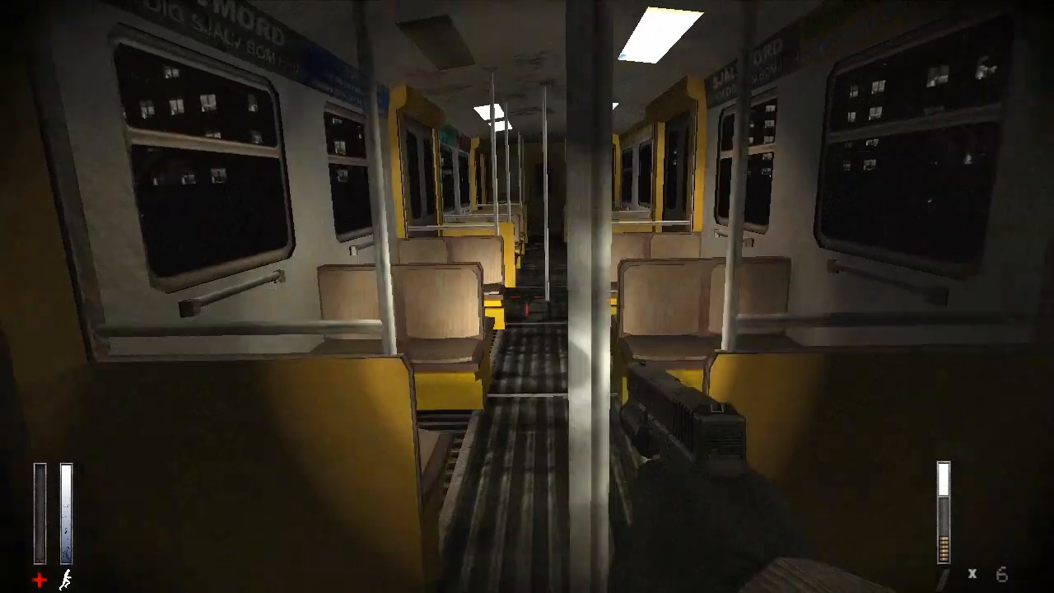
{"action": "key", "text": "w"}
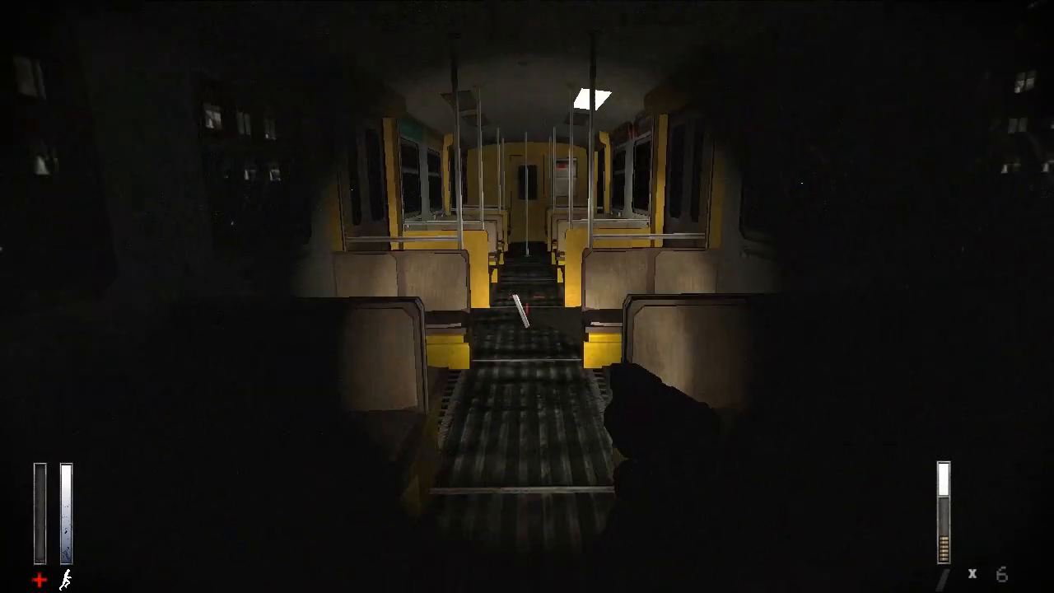
{"action": "key", "text": "w"}
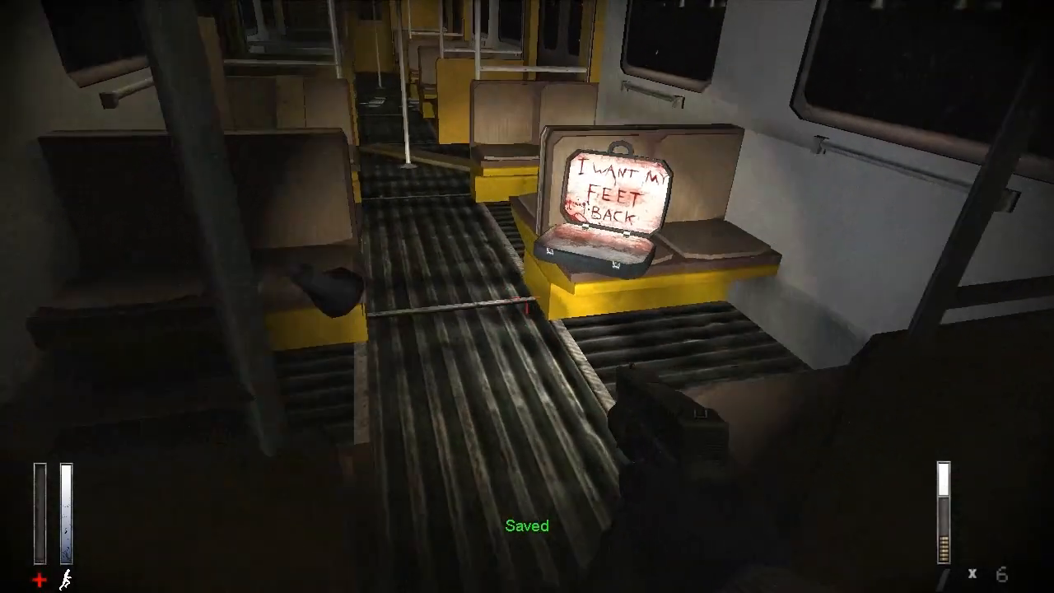
{"action": "key", "text": "tab"}
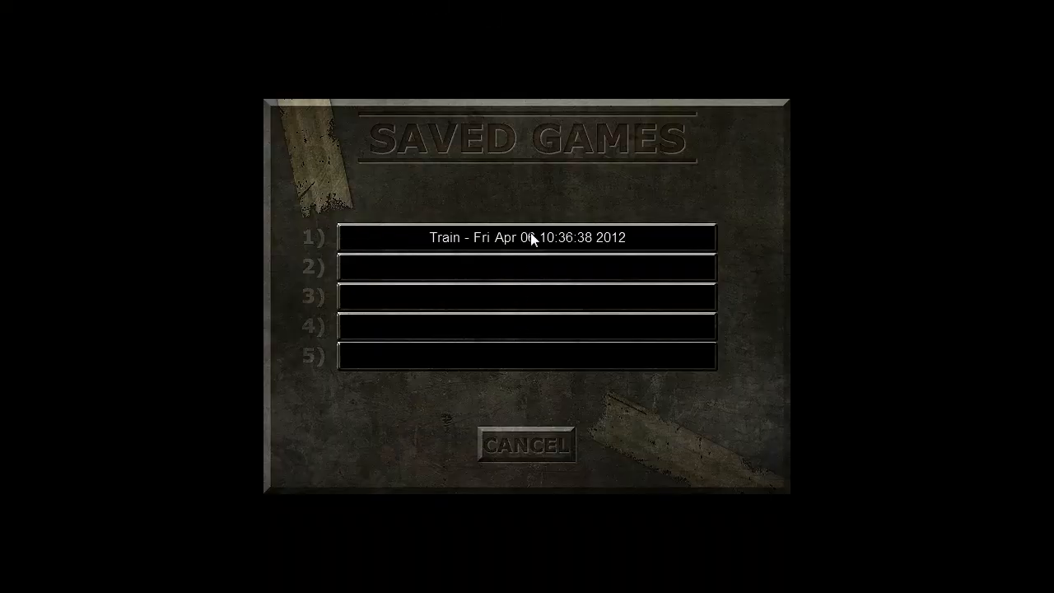
{"action": "left_click", "coordinate": [527, 237]}
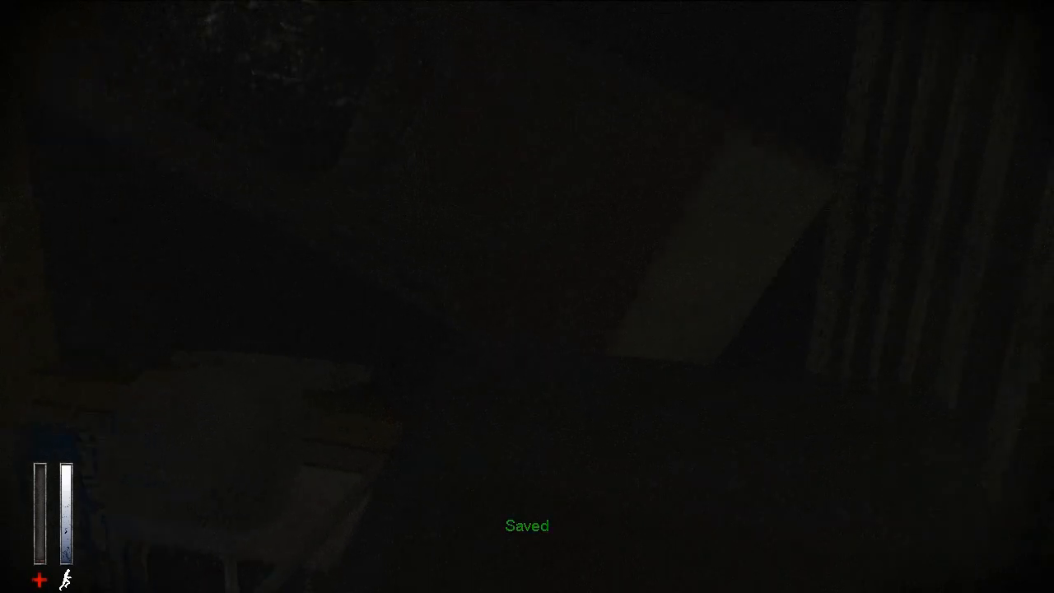
{"action": "mouse_move", "coordinate": [526, 296]}
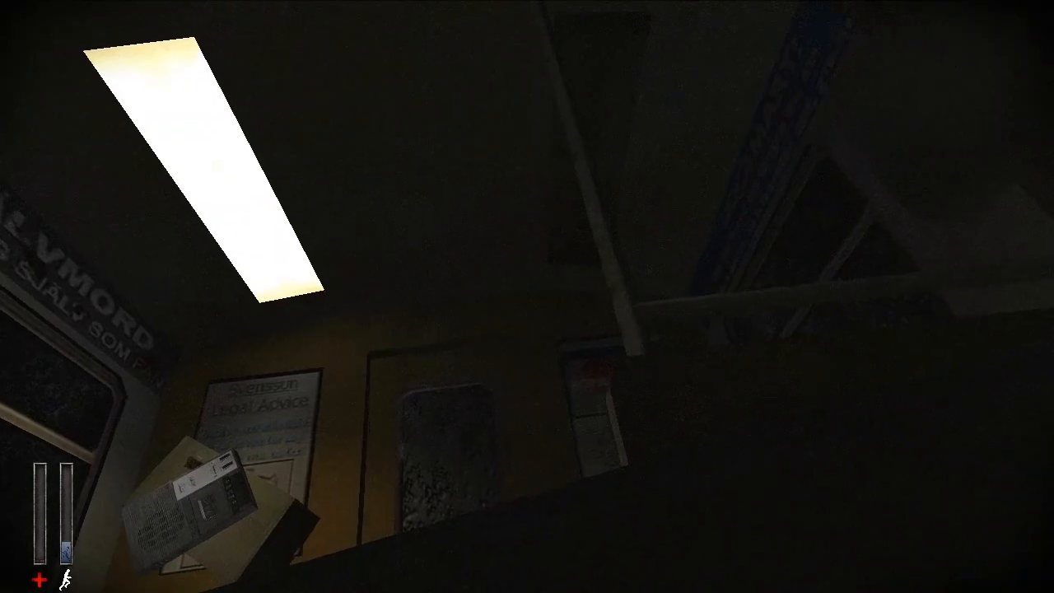
{"action": "mouse_move", "coordinate": [526, 296]}
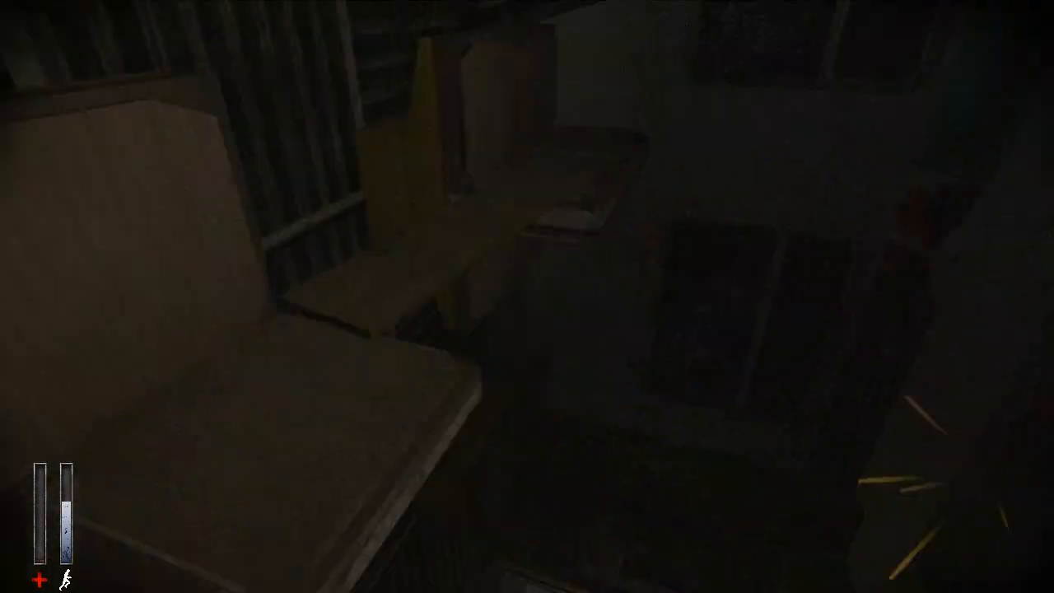
{"action": "mouse_move", "coordinate": [527, 297]}
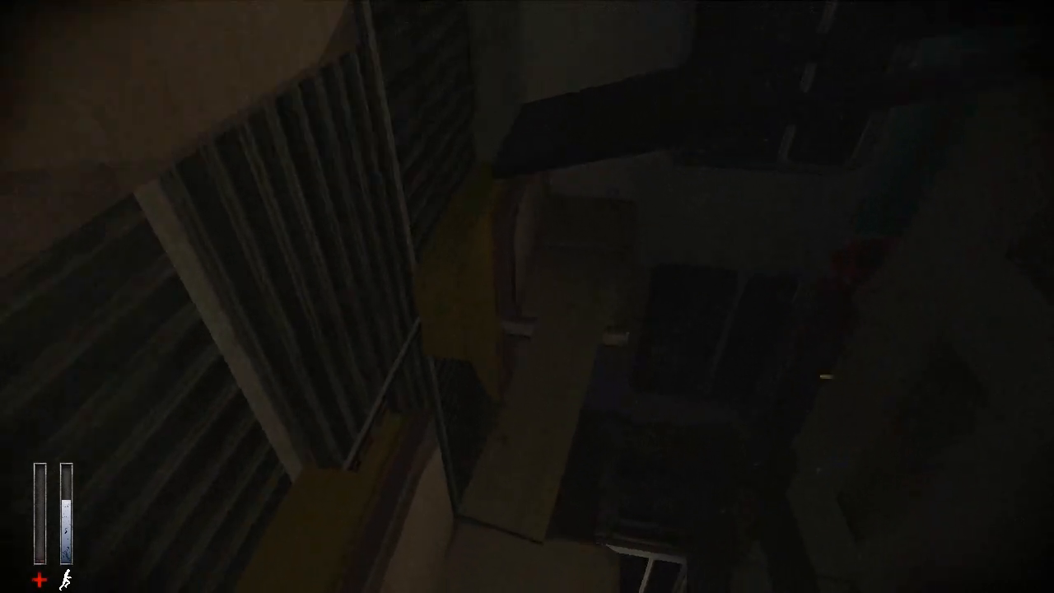
{"action": "mouse_move", "coordinate": [526, 297]}
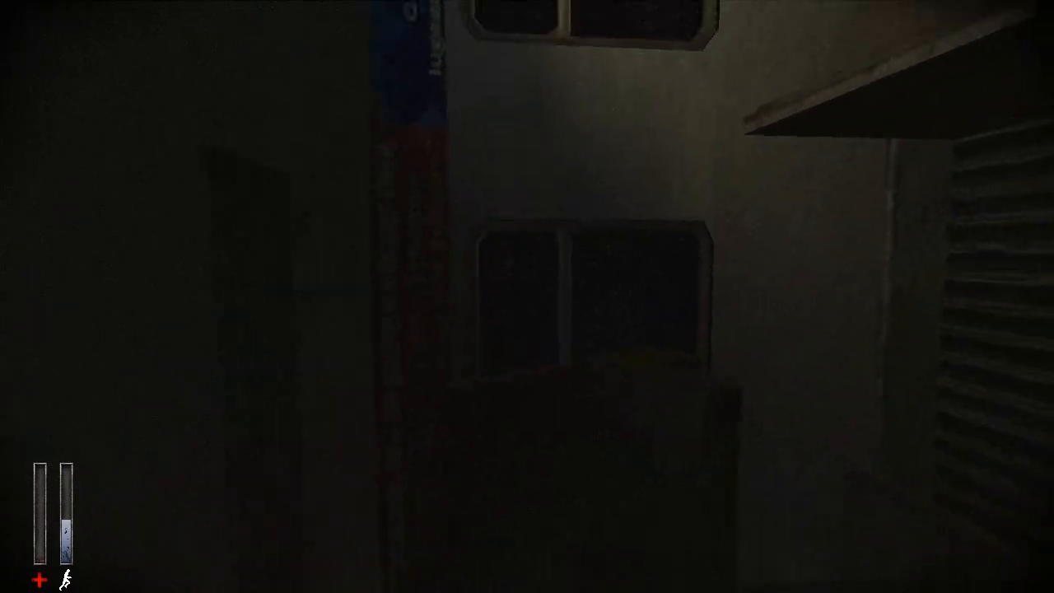
{"action": "mouse_move", "coordinate": [526, 296]}
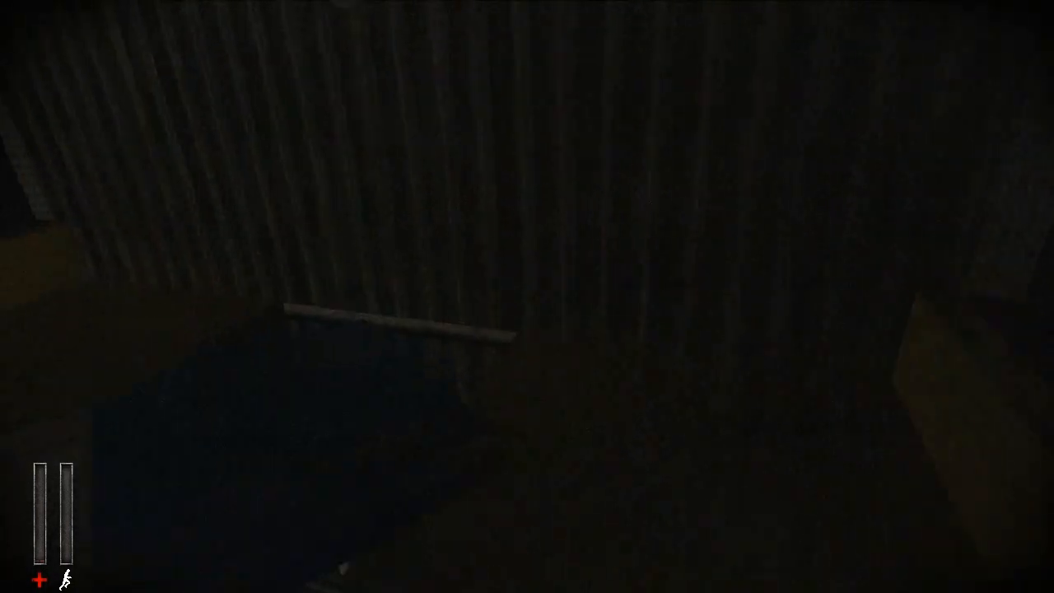
{"action": "mouse_move", "coordinate": [526, 296]}
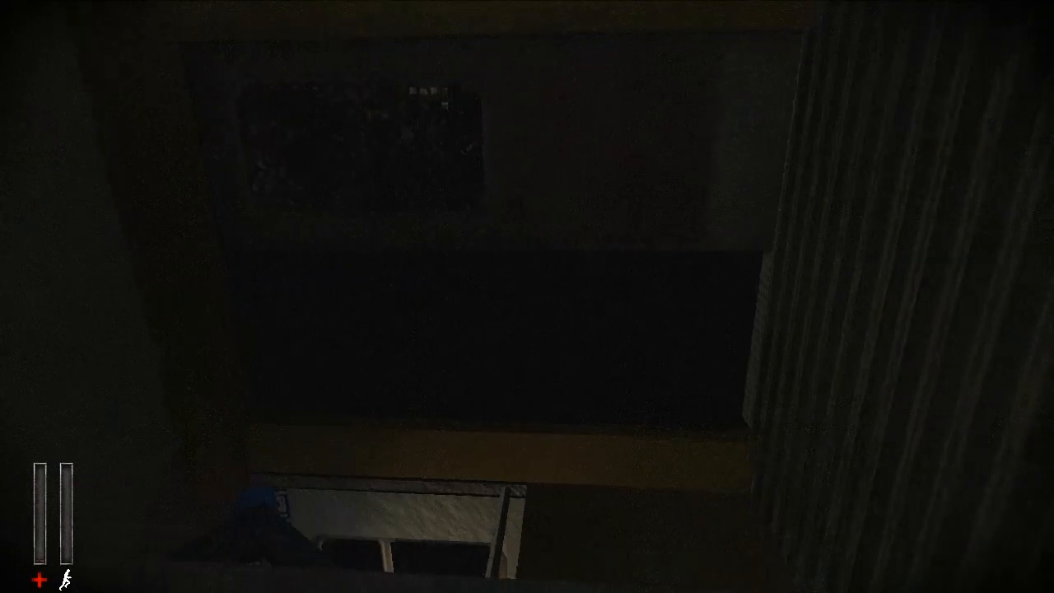
{"action": "mouse_move", "coordinate": [527, 297]}
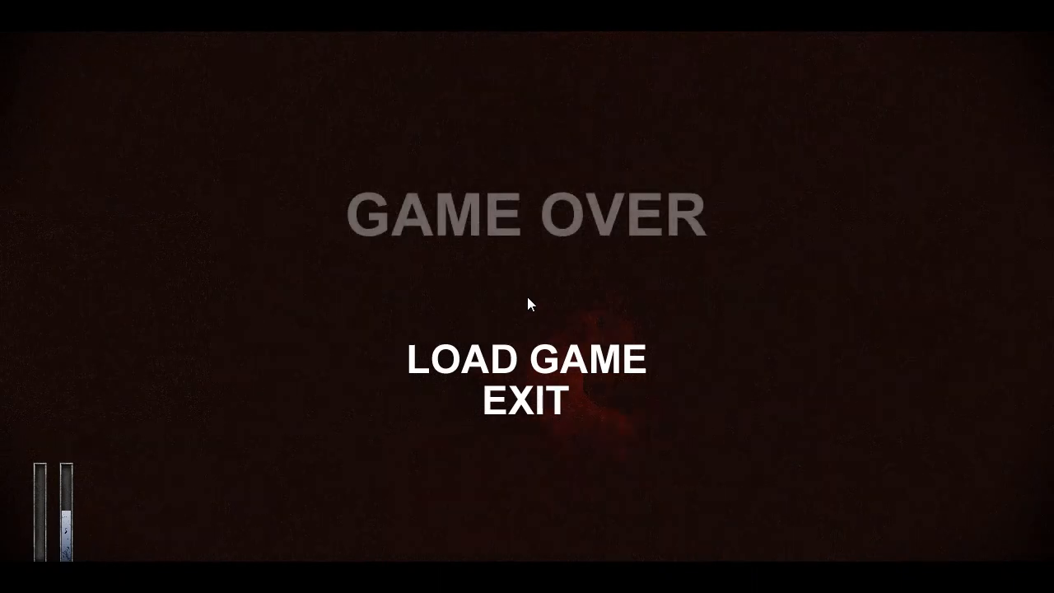
{"action": "left_click", "coordinate": [524, 359]}
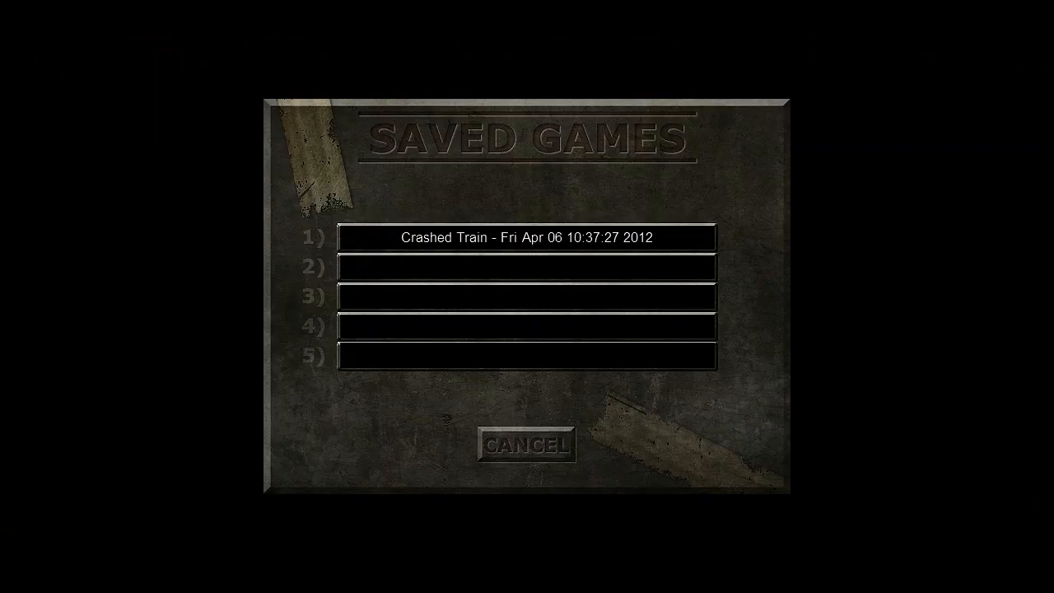
{"action": "left_click", "coordinate": [527, 237]}
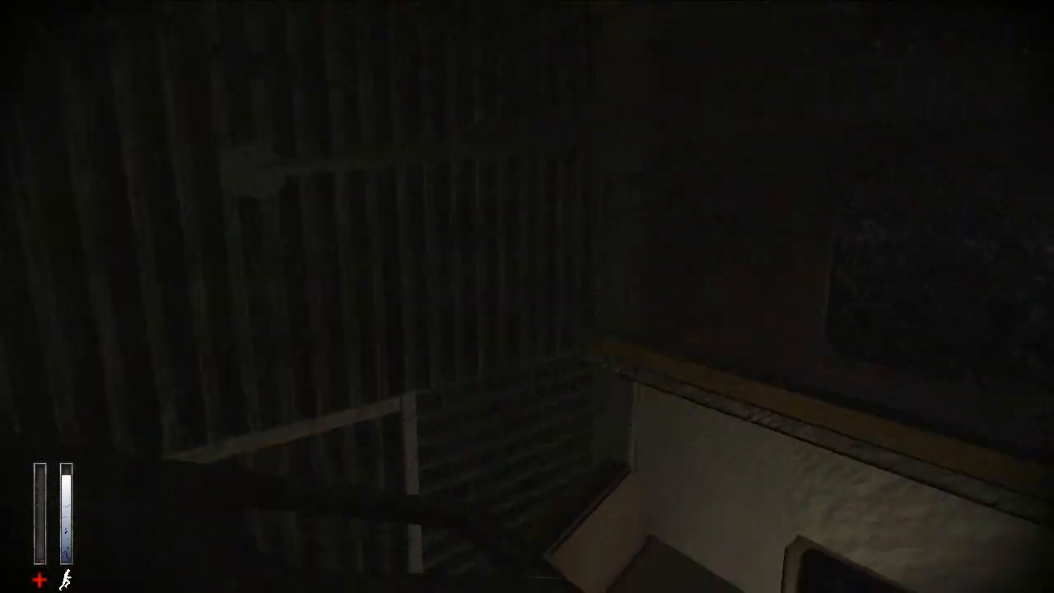
{"action": "mouse_move", "coordinate": [527, 296]}
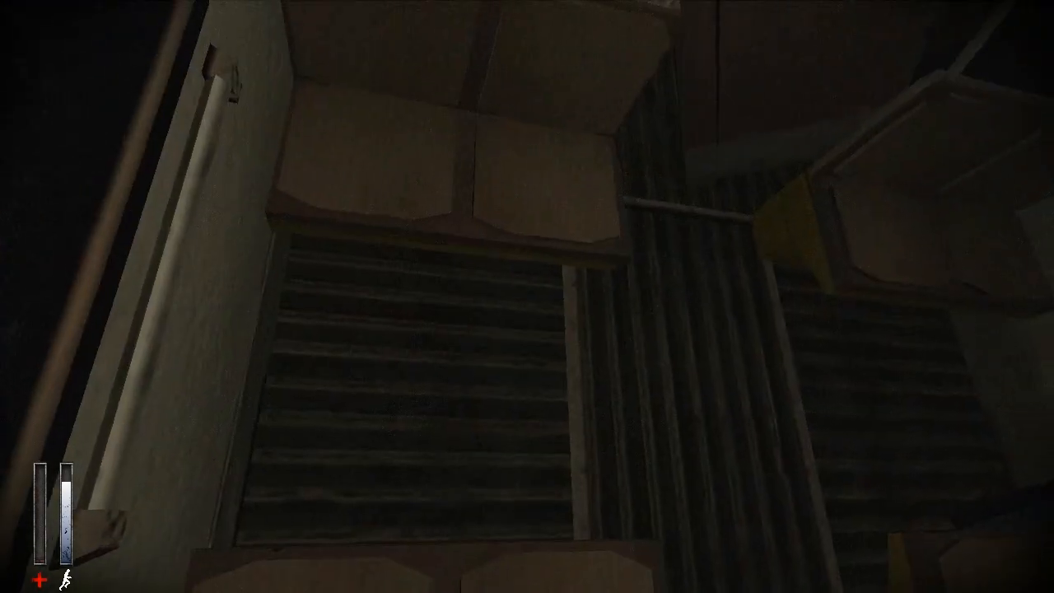
{"action": "mouse_move", "coordinate": [527, 296]}
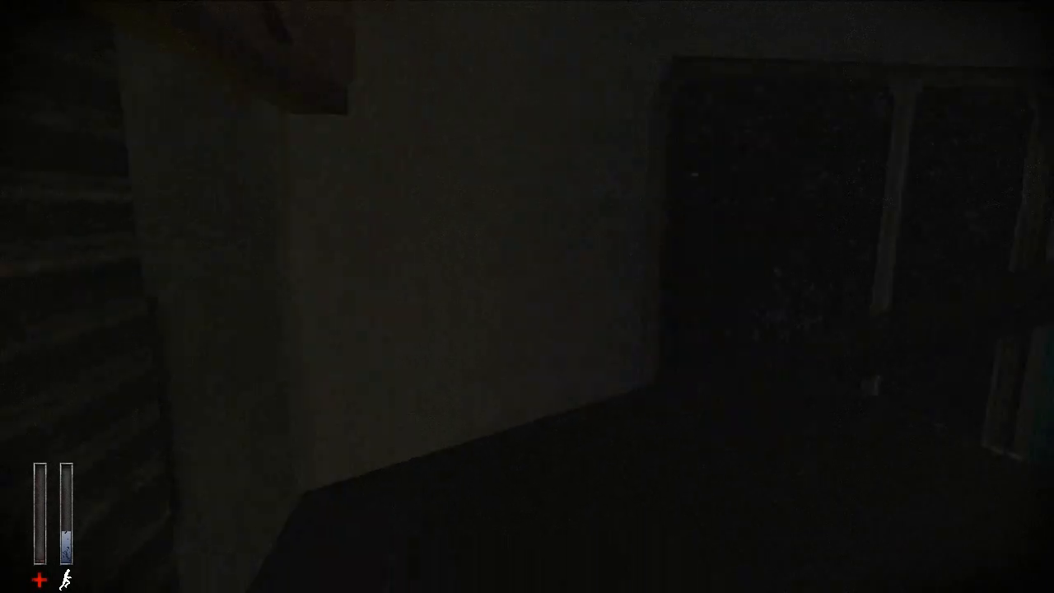
{"action": "mouse_move", "coordinate": [527, 296]}
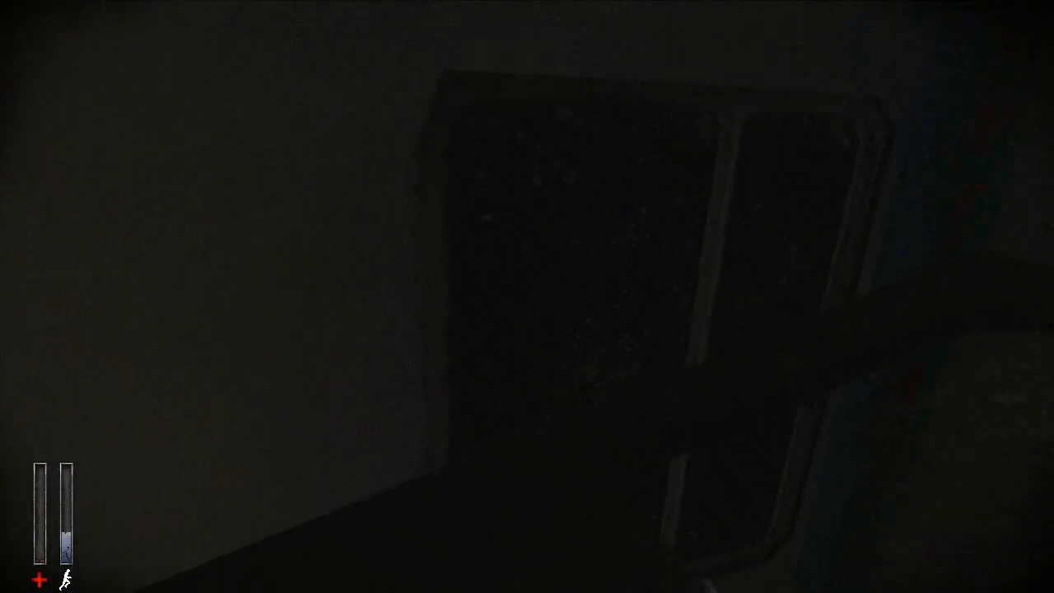
{"action": "mouse_move", "coordinate": [526, 296]}
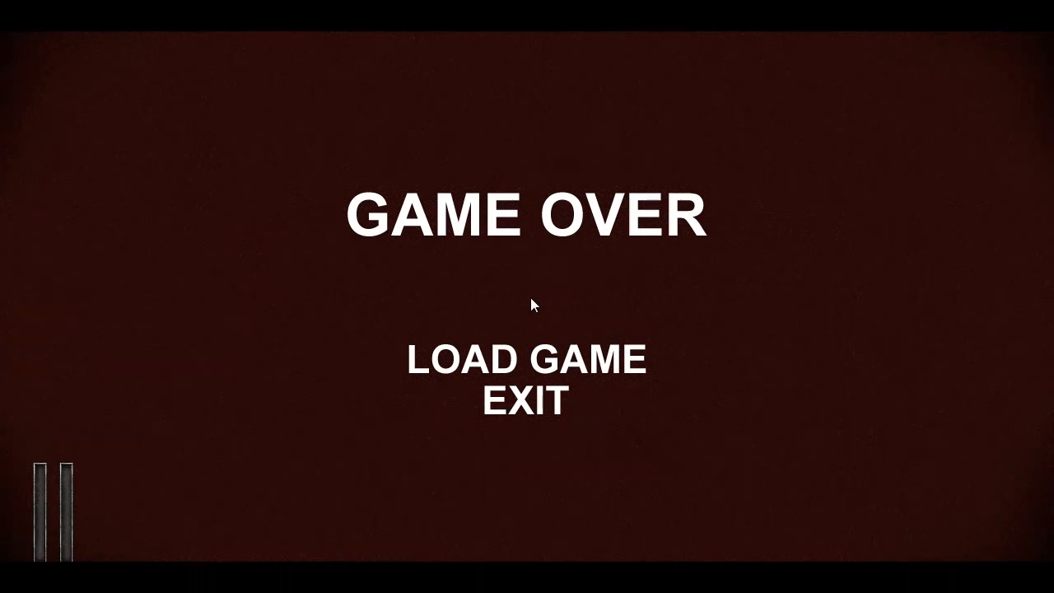
{"action": "left_click", "coordinate": [524, 358]}
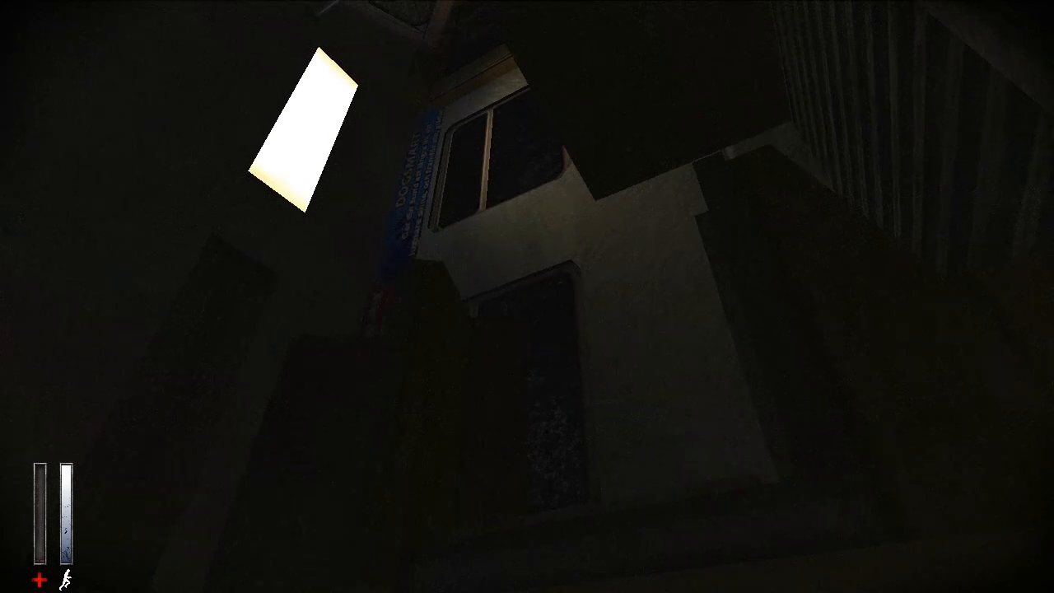
{"action": "mouse_move", "coordinate": [527, 296]}
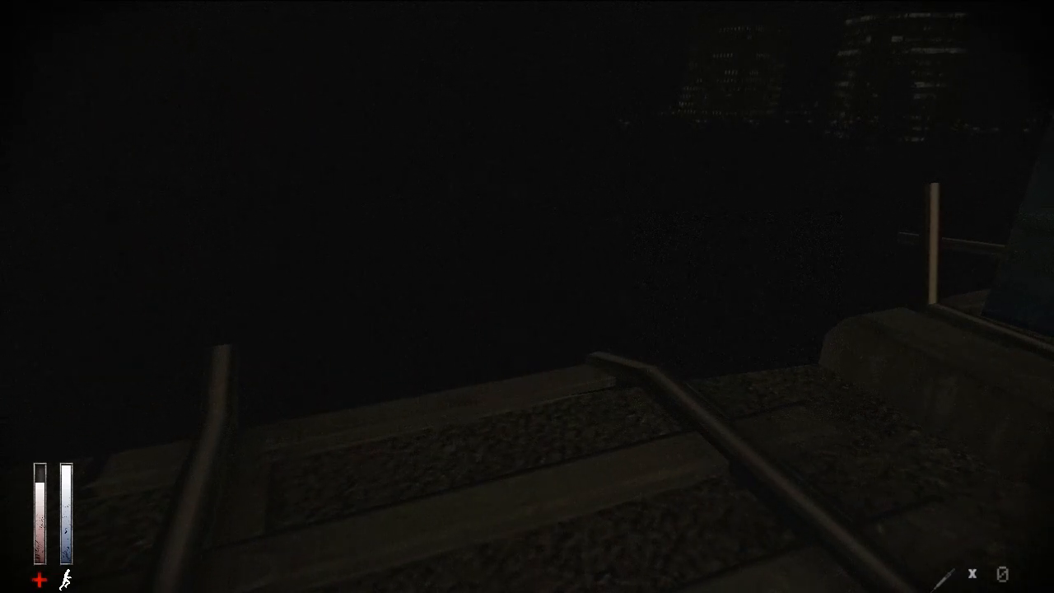
{"action": "mouse_move", "coordinate": [527, 296]}
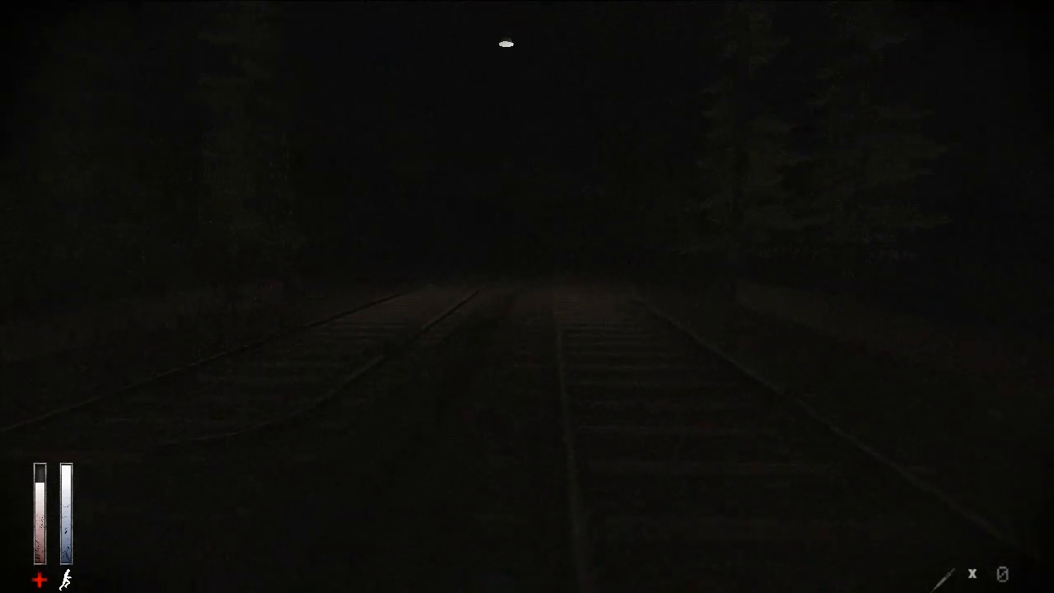
{"action": "mouse_move", "coordinate": [527, 297]}
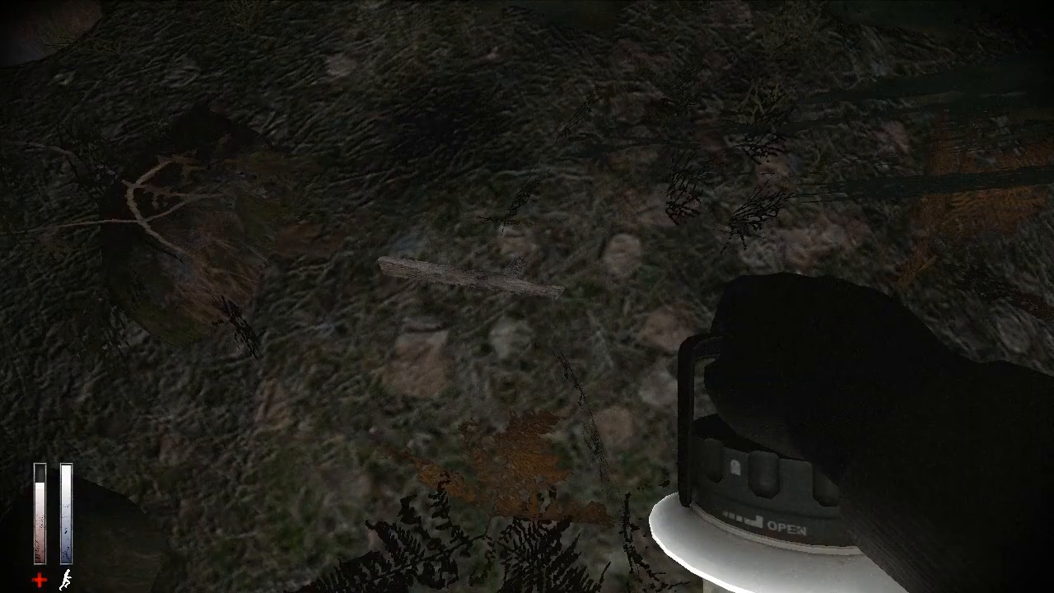
{"action": "mouse_move", "coordinate": [527, 297]}
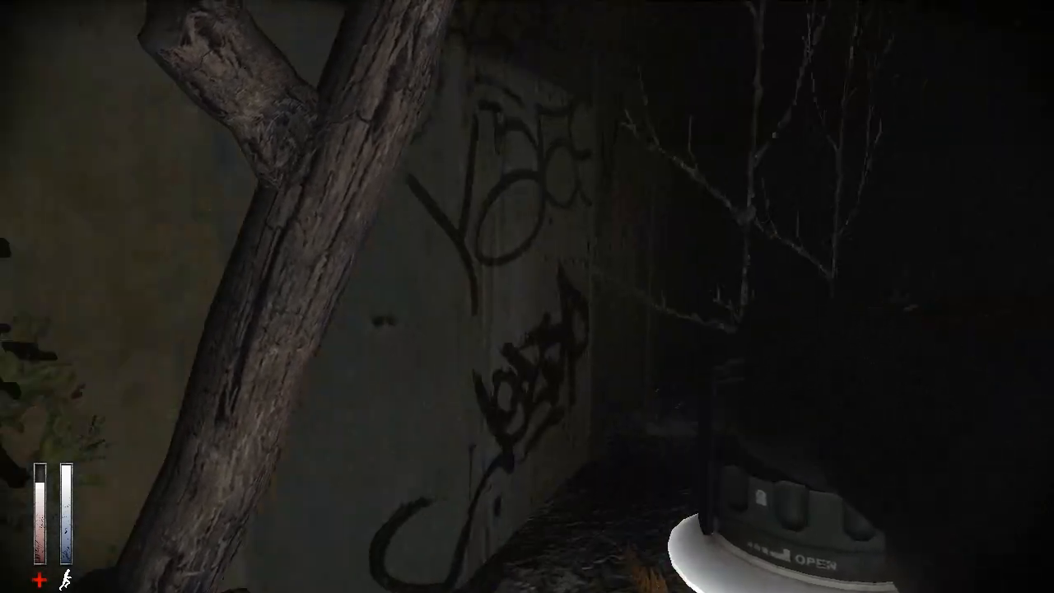
{"action": "mouse_move", "coordinate": [527, 296]}
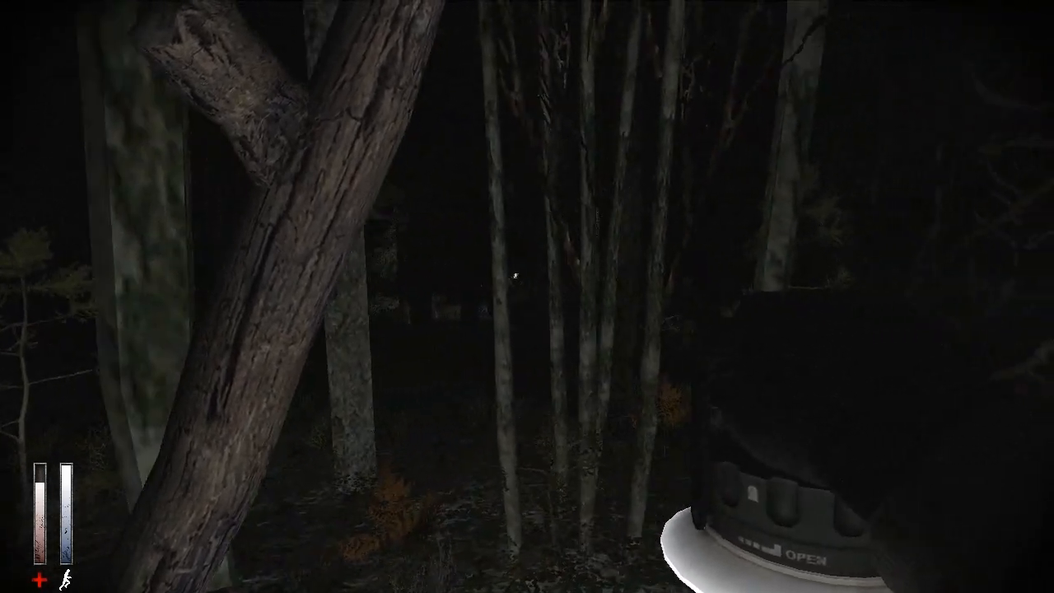
{"action": "mouse_move", "coordinate": [527, 297]}
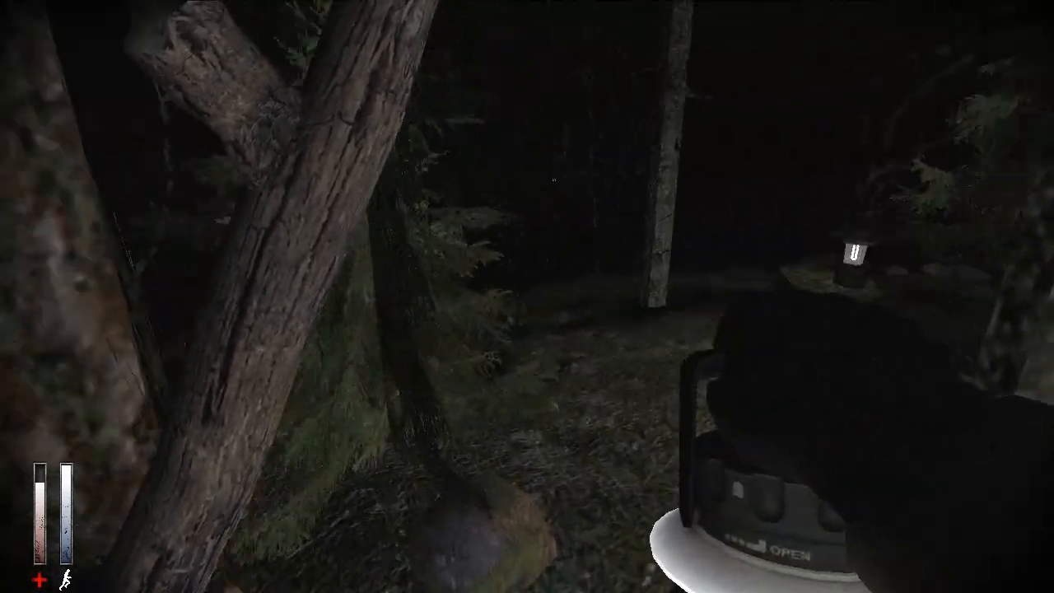
{"action": "mouse_move", "coordinate": [526, 296]}
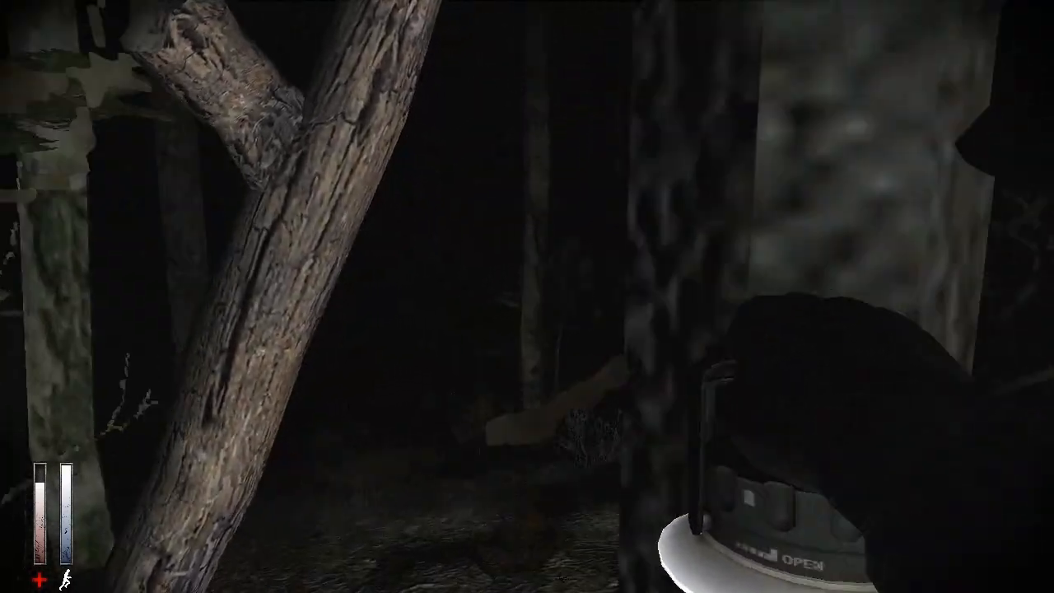
{"action": "mouse_move", "coordinate": [527, 296]}
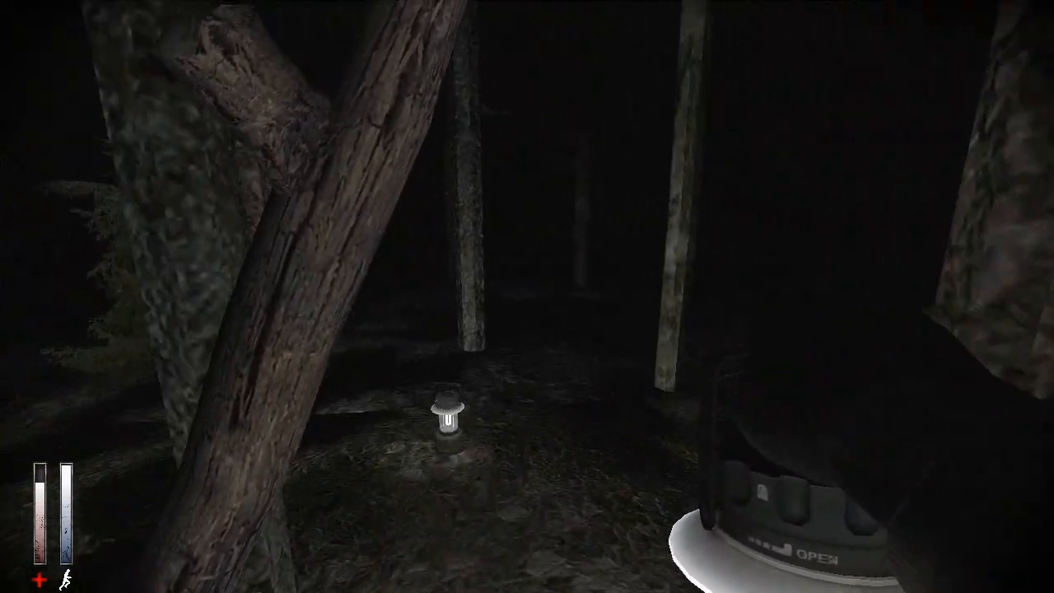
{"action": "mouse_move", "coordinate": [527, 296]}
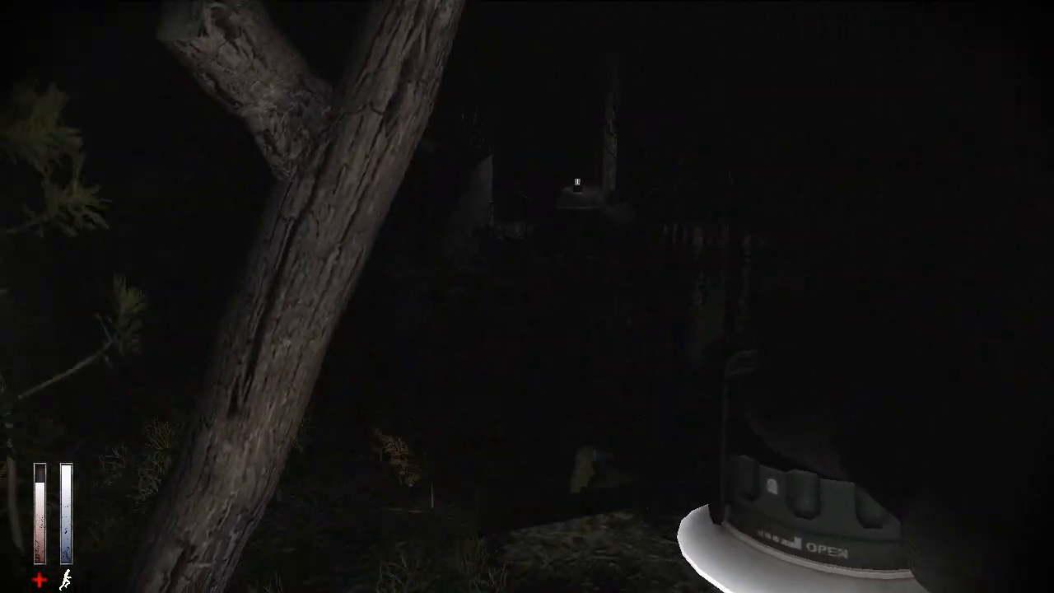
{"action": "mouse_move", "coordinate": [527, 296]}
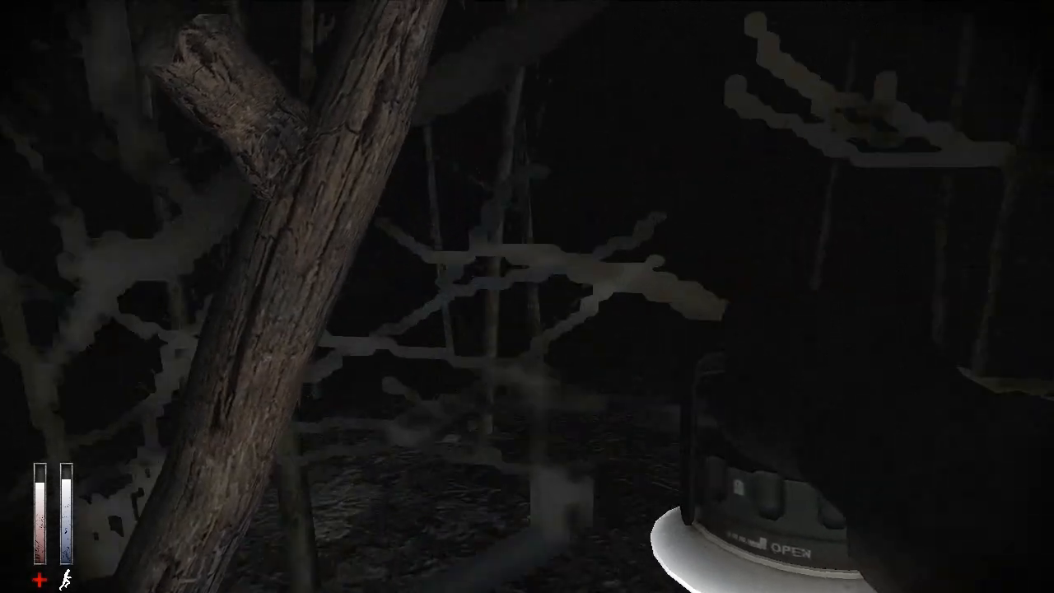
{"action": "mouse_move", "coordinate": [526, 296]}
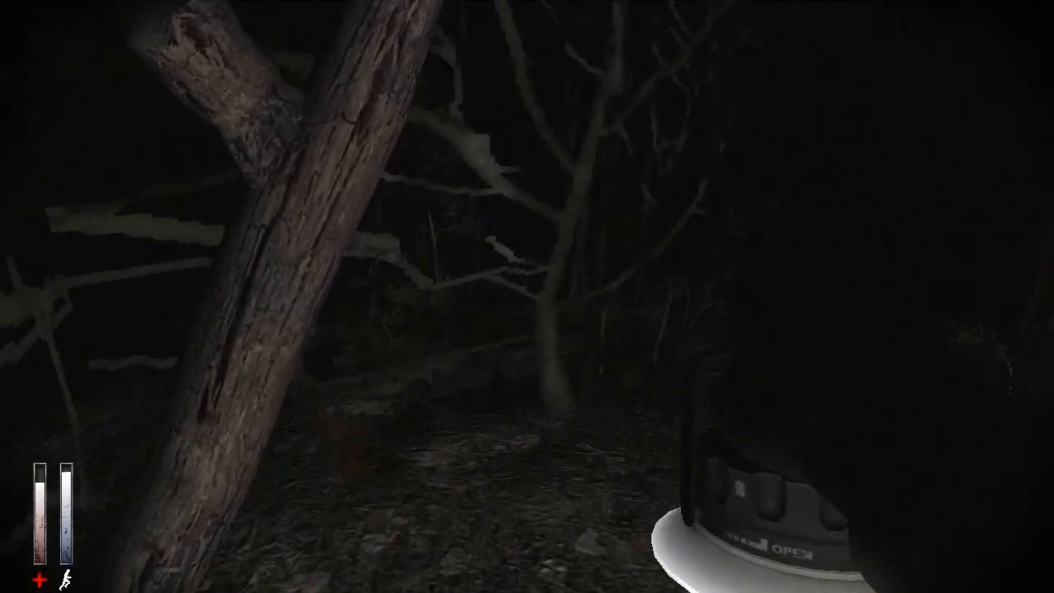
{"action": "mouse_move", "coordinate": [526, 296]}
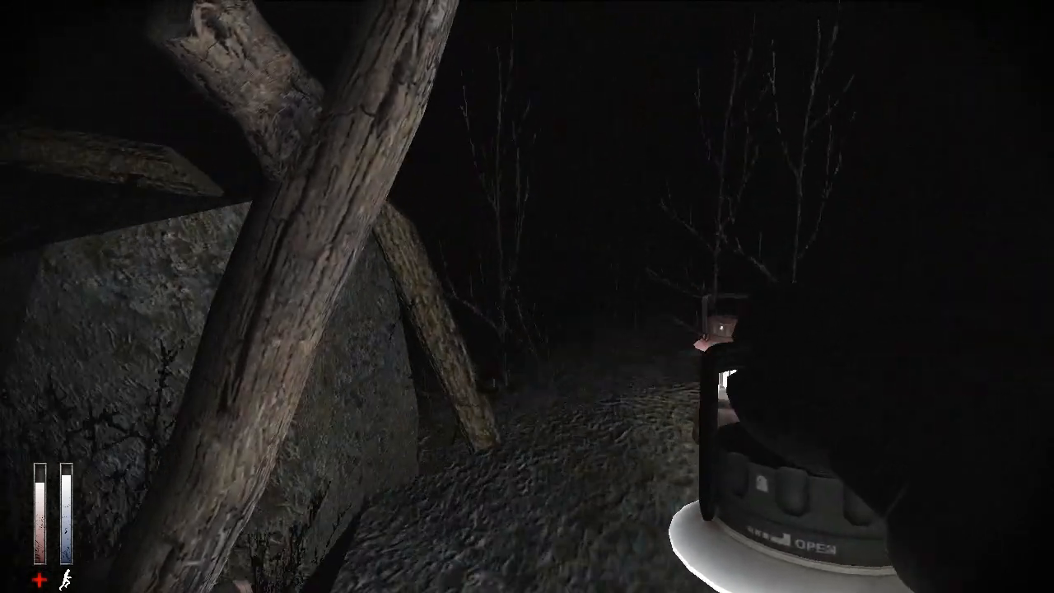
{"action": "mouse_move", "coordinate": [526, 296]}
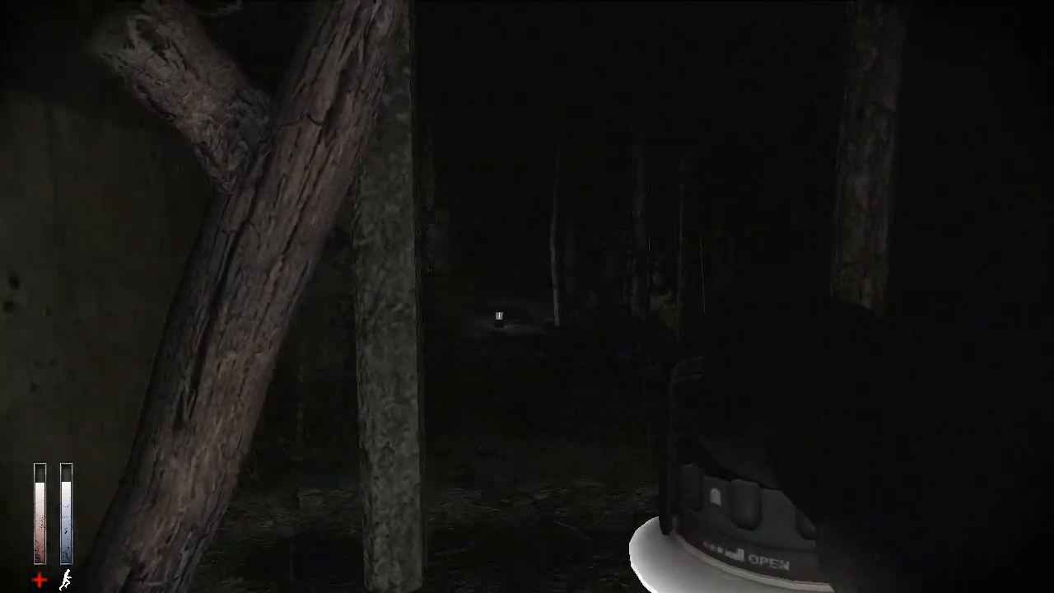
{"action": "mouse_move", "coordinate": [527, 296]}
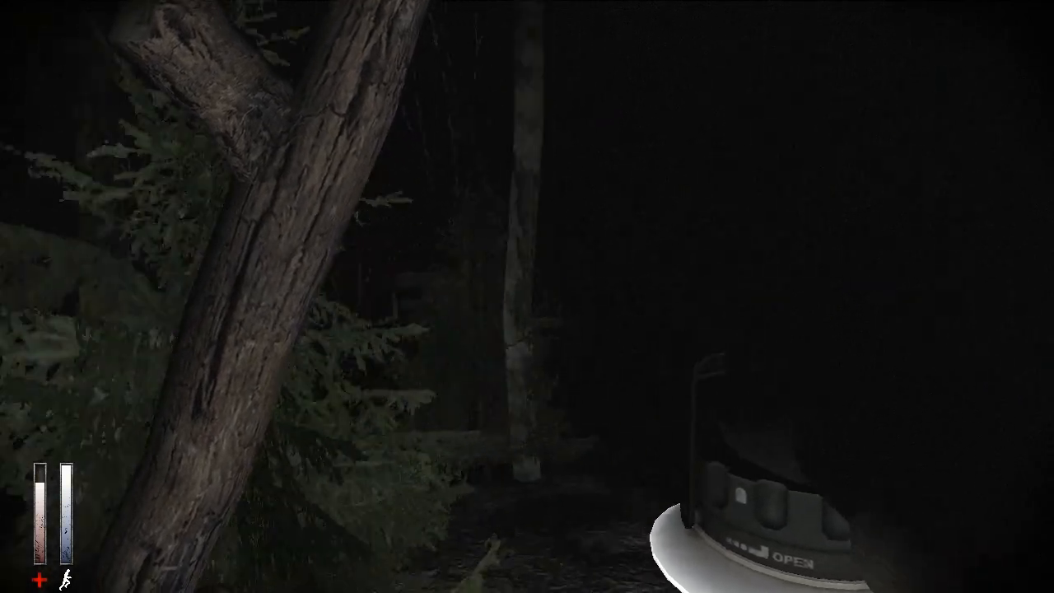
{"action": "mouse_move", "coordinate": [526, 296]}
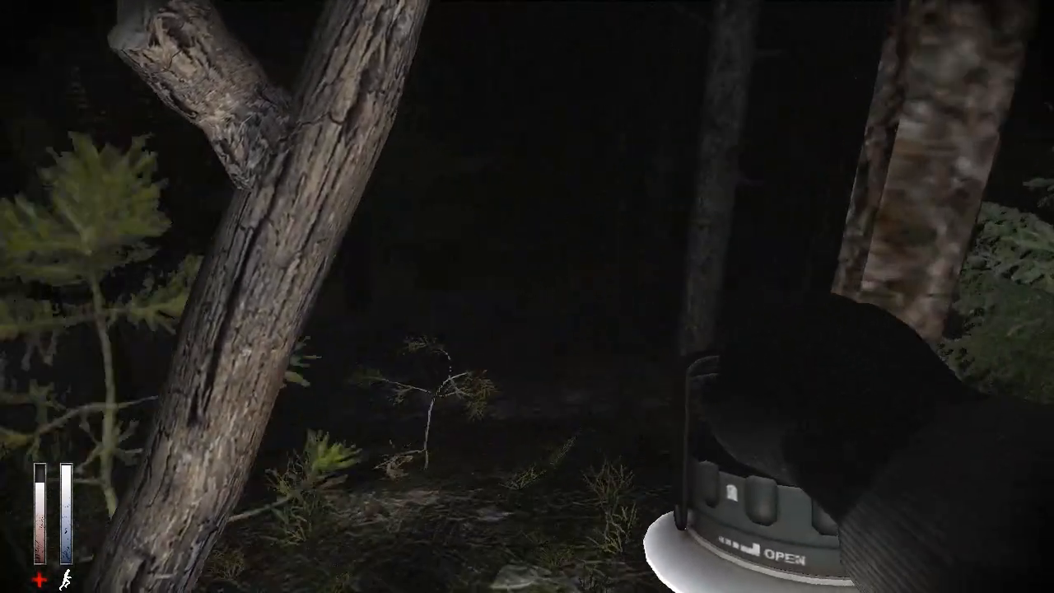
{"action": "mouse_move", "coordinate": [527, 297]}
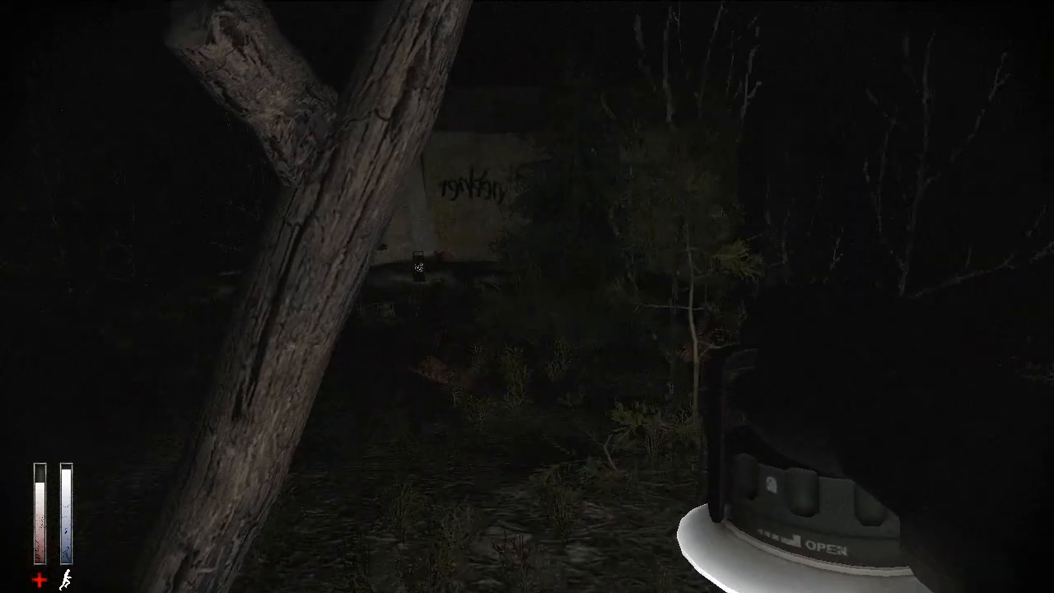
{"action": "mouse_move", "coordinate": [527, 296]}
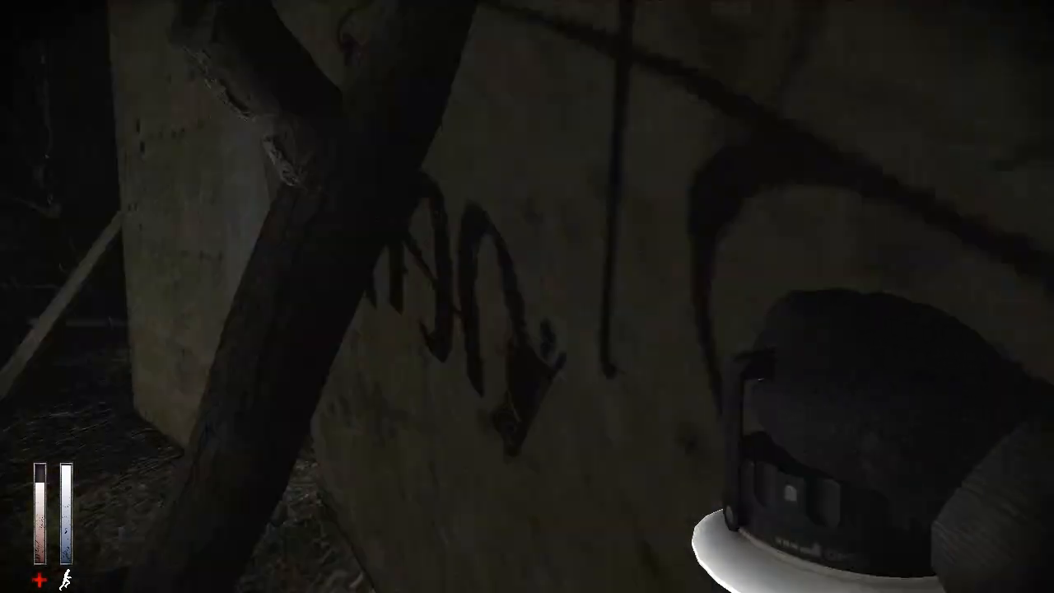
{"action": "mouse_move", "coordinate": [527, 296]}
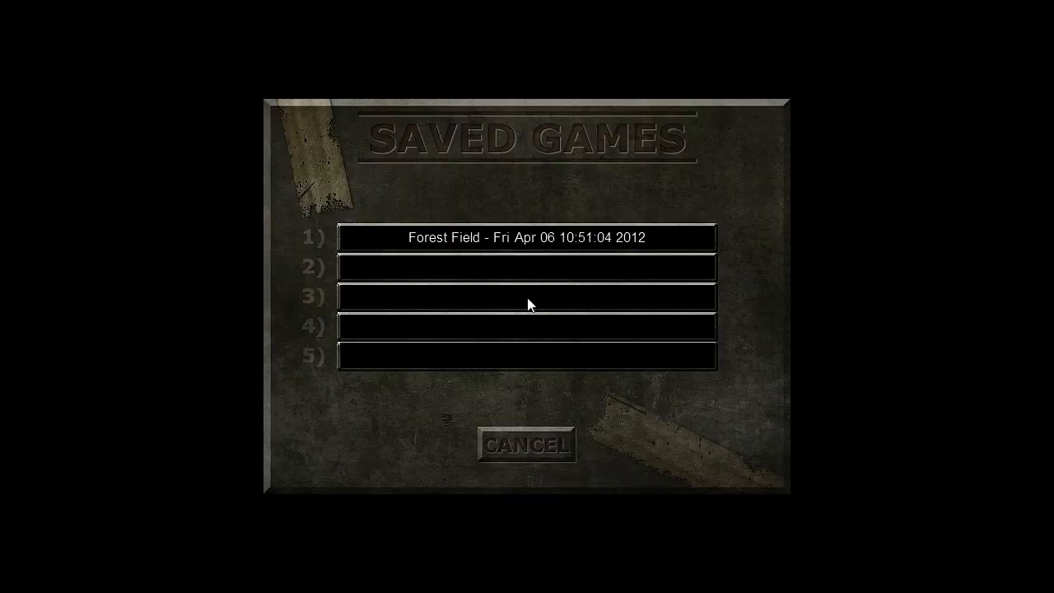
{"action": "left_click", "coordinate": [526, 237]}
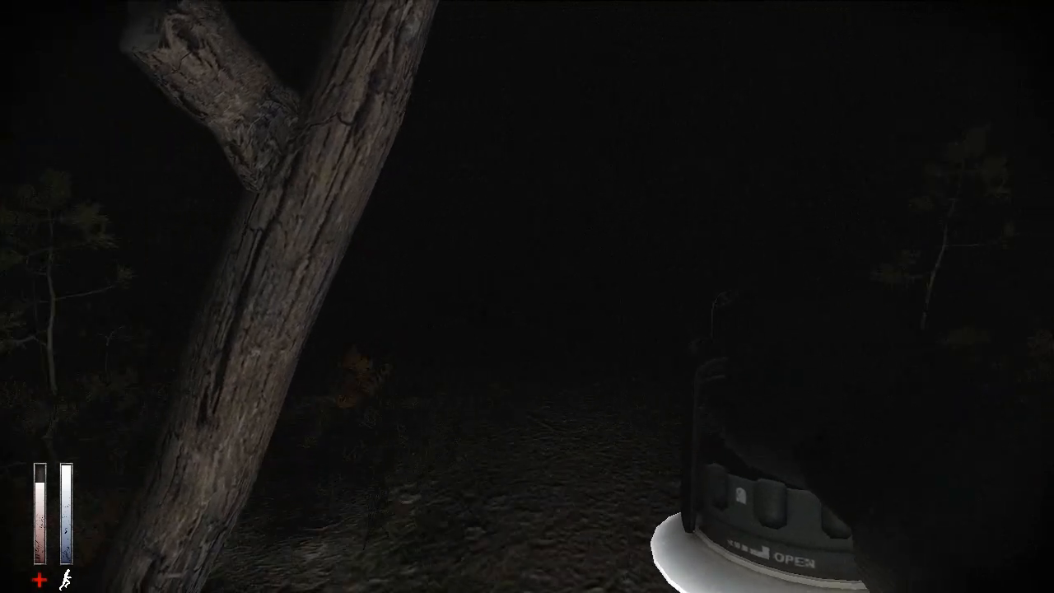
{"action": "mouse_move", "coordinate": [526, 296]}
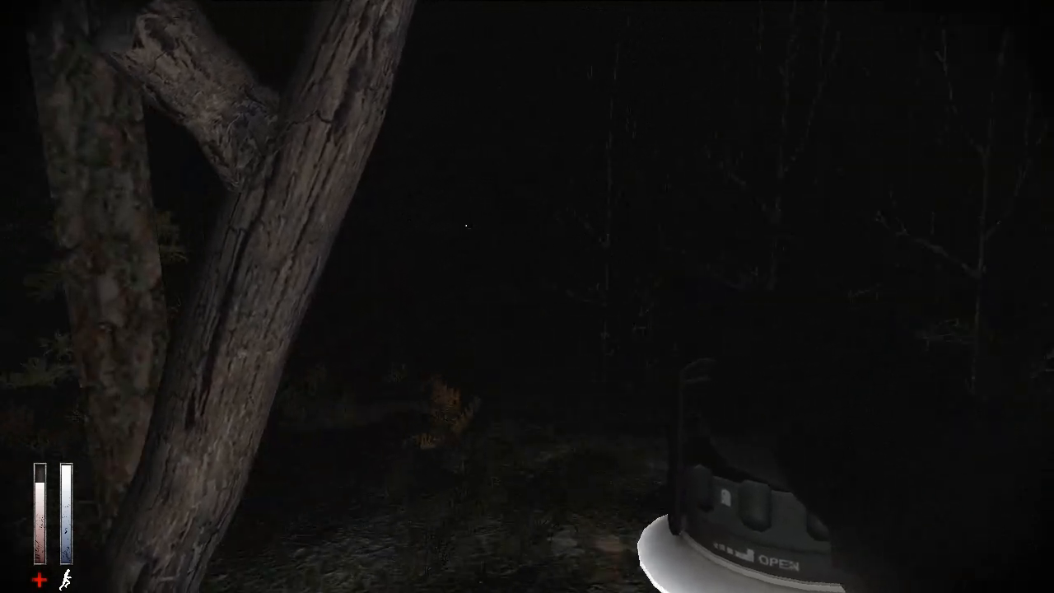
{"action": "mouse_move", "coordinate": [526, 296]}
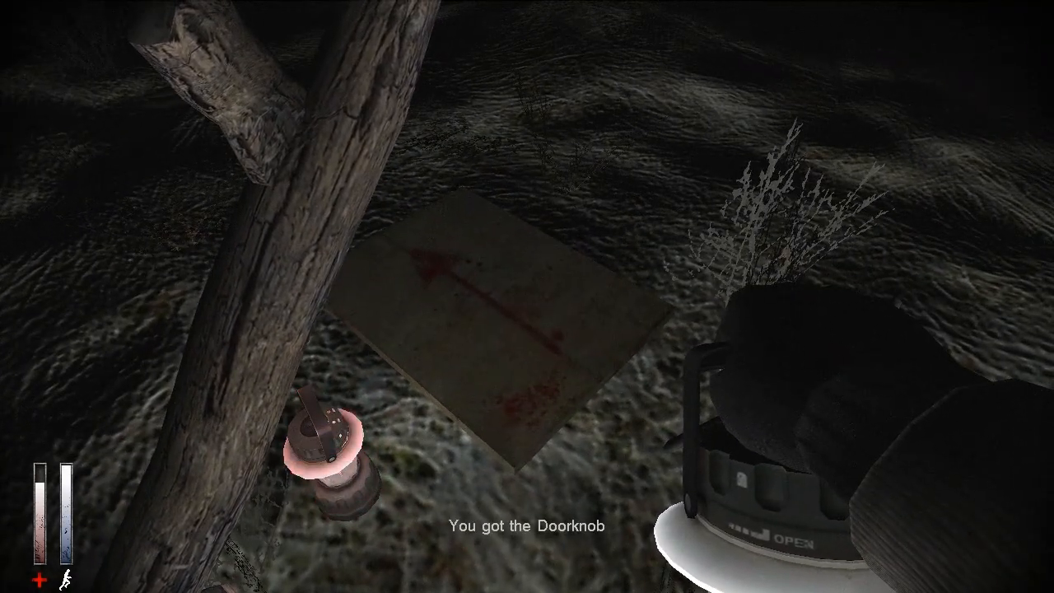
{"action": "mouse_move", "coordinate": [526, 296]}
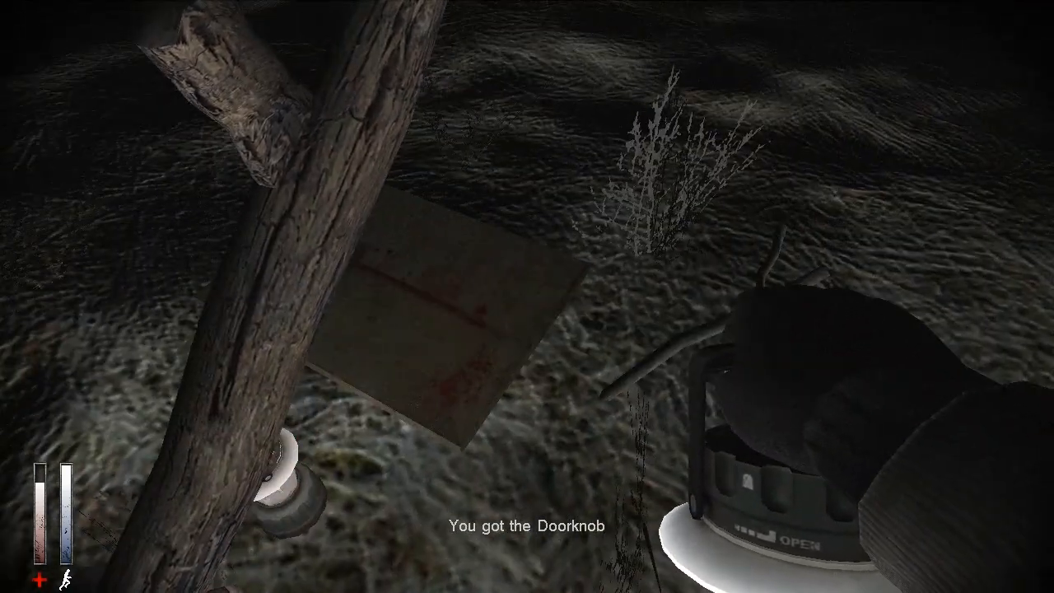
{"action": "mouse_move", "coordinate": [527, 296]}
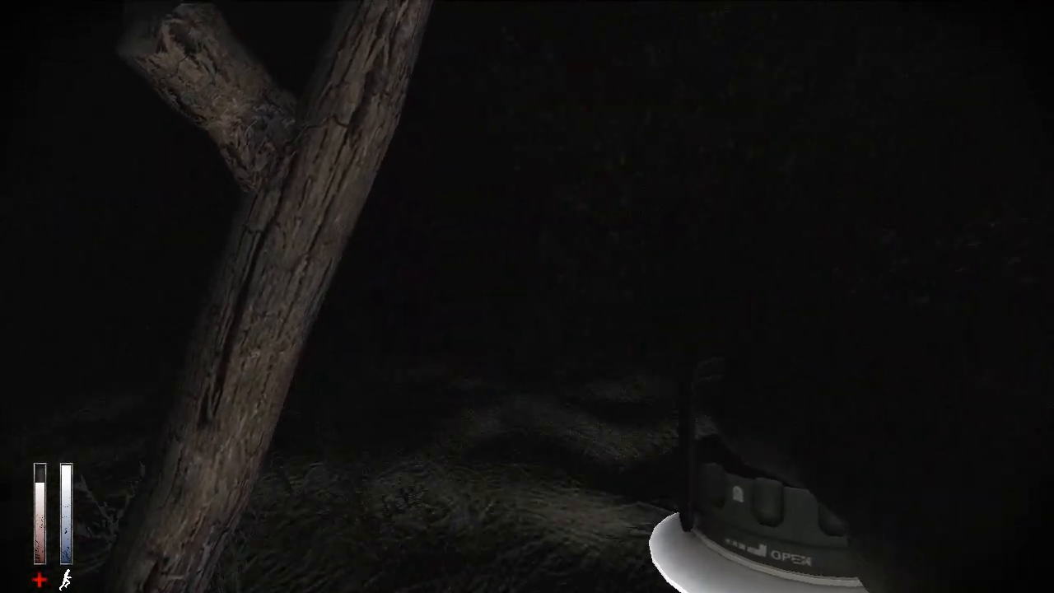
{"action": "mouse_move", "coordinate": [527, 297]}
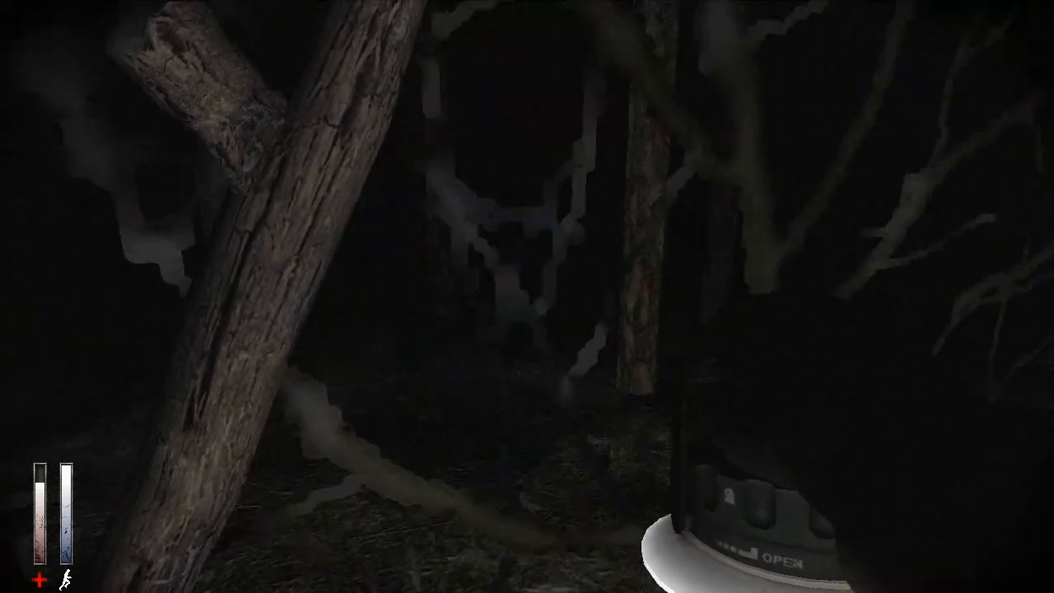
{"action": "mouse_move", "coordinate": [527, 296]}
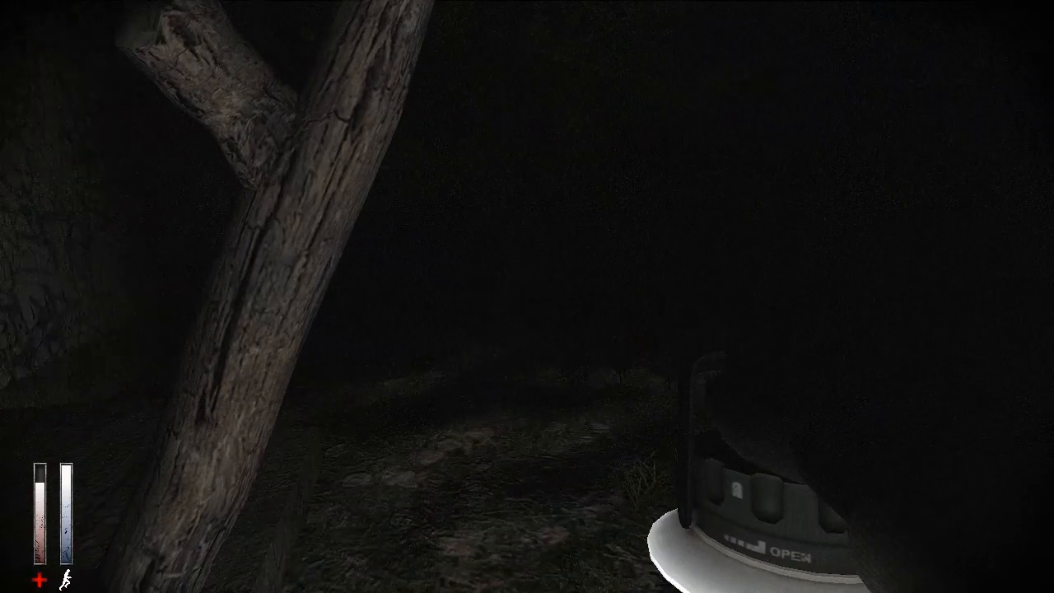
{"action": "key", "text": "tab"}
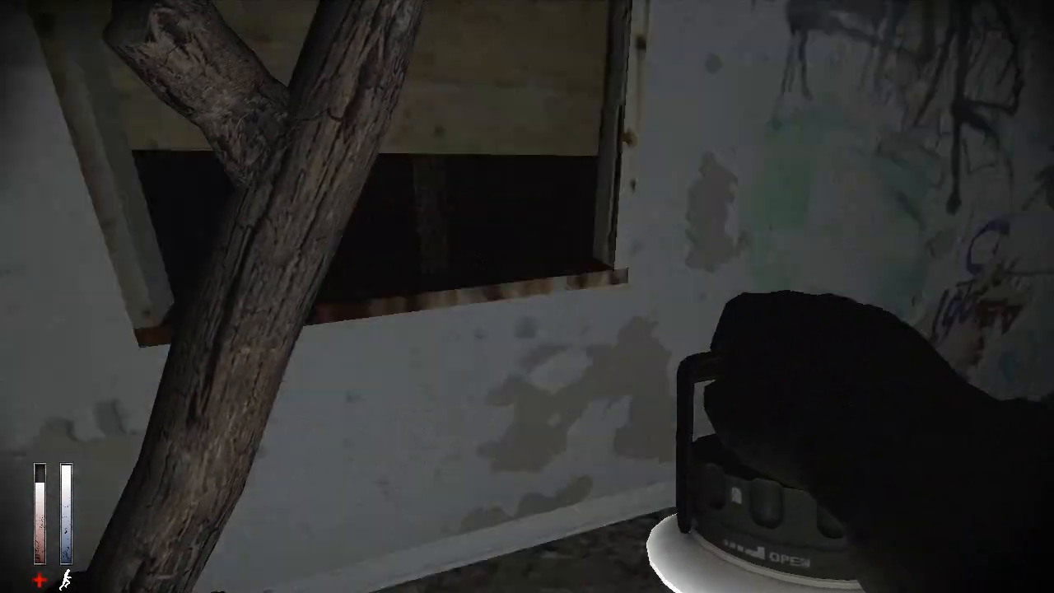
{"action": "mouse_move", "coordinate": [527, 297]}
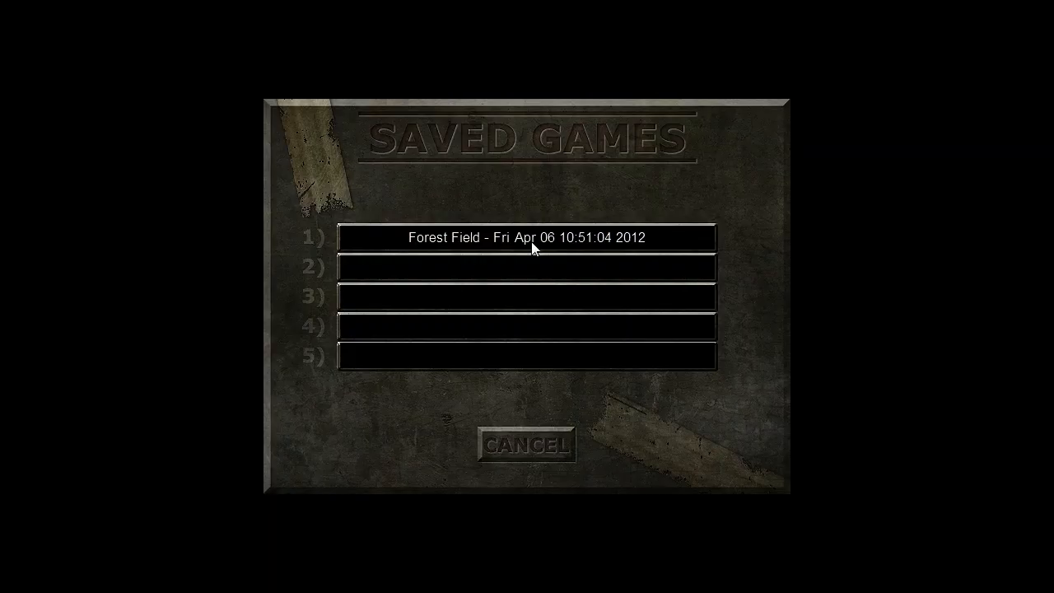
{"action": "left_click", "coordinate": [526, 237]}
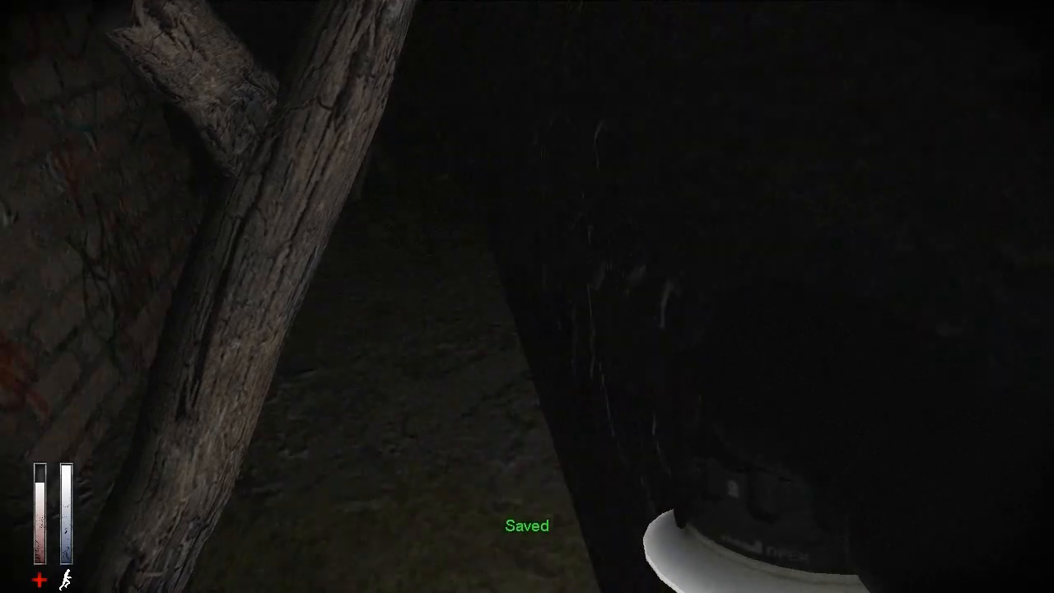
{"action": "mouse_move", "coordinate": [527, 296]}
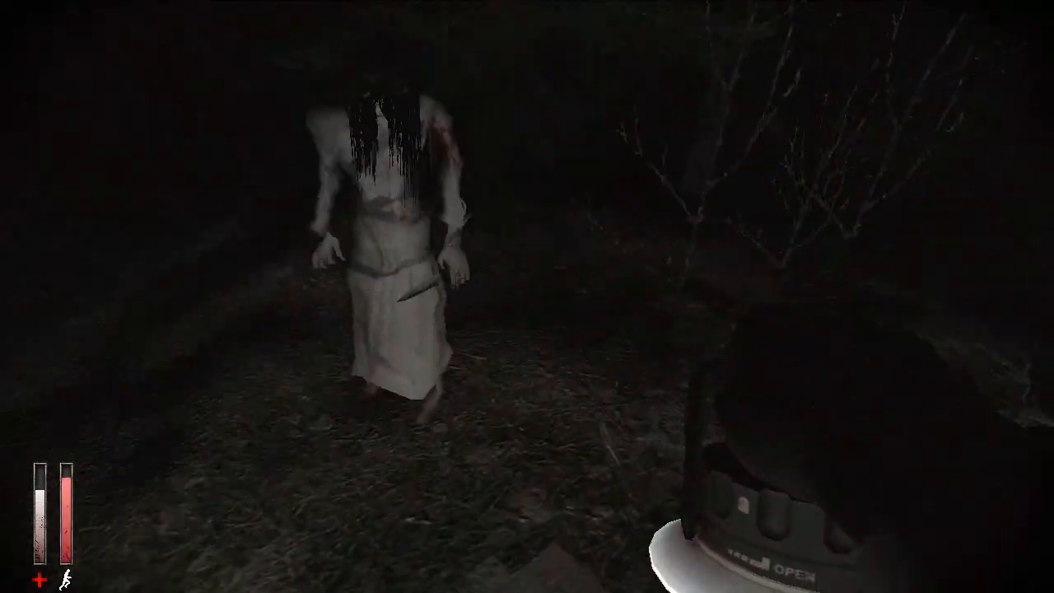
{"action": "mouse_move", "coordinate": [527, 297]}
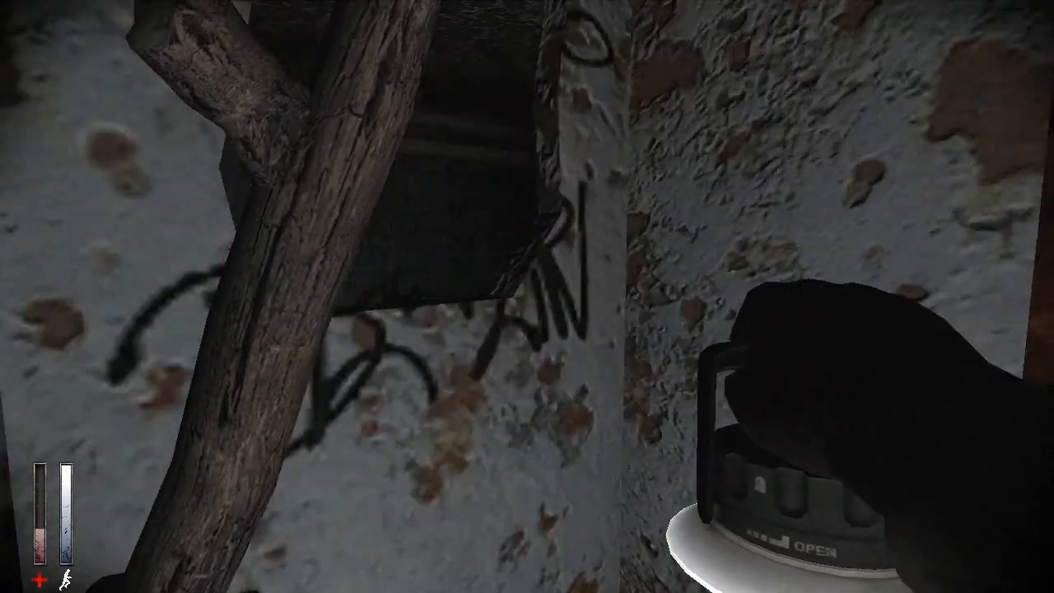
{"action": "mouse_move", "coordinate": [527, 296]}
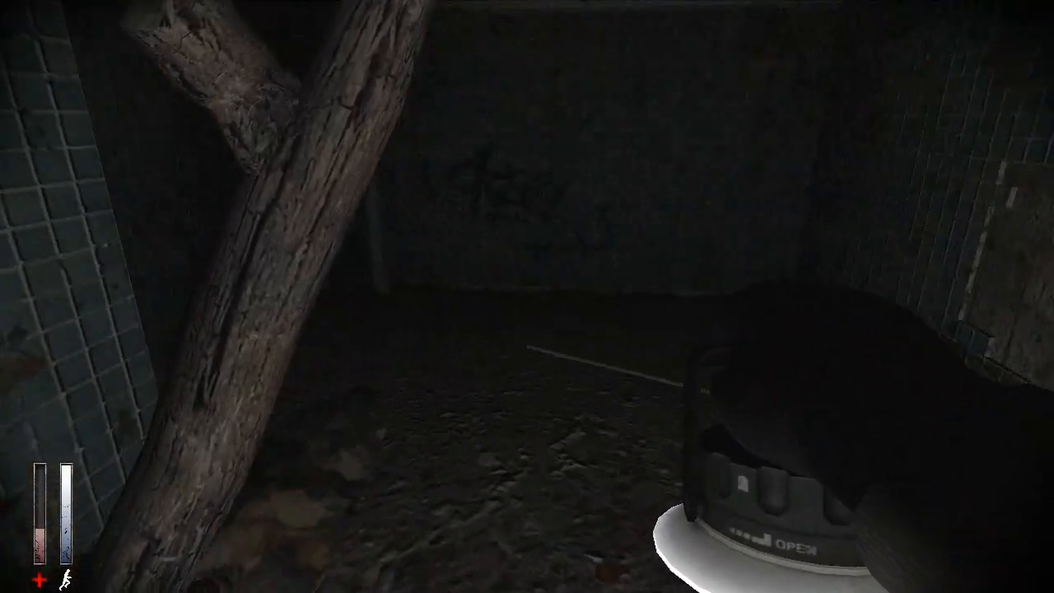
{"action": "mouse_move", "coordinate": [527, 296]}
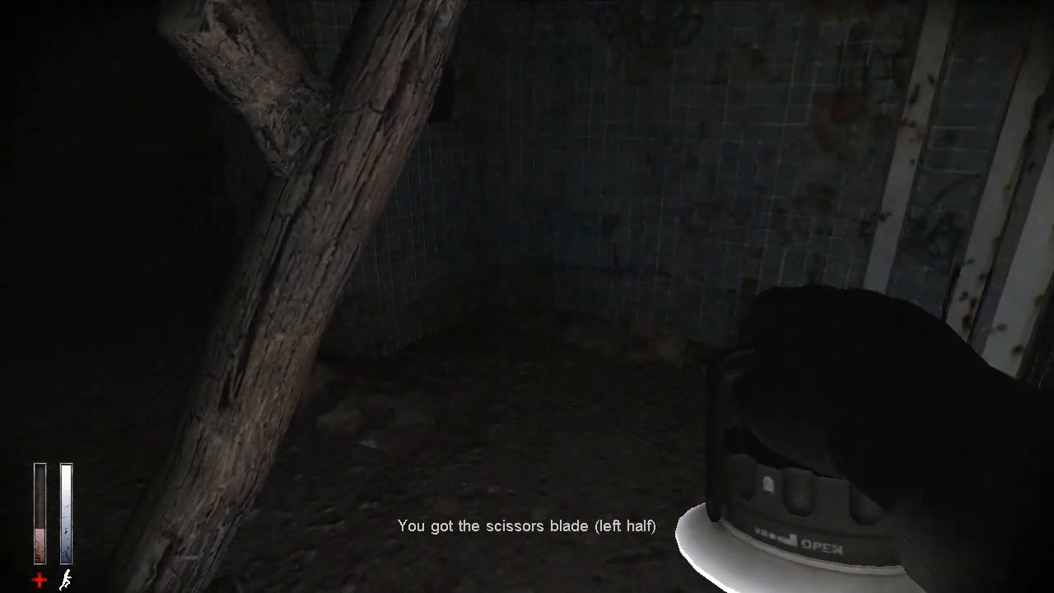
{"action": "mouse_move", "coordinate": [527, 297]}
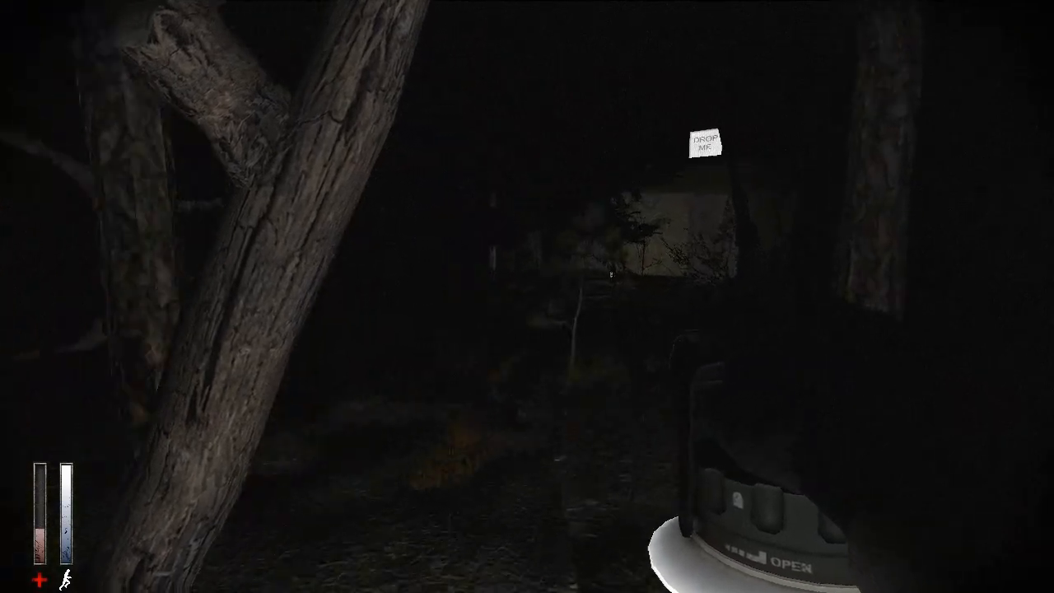
{"action": "key", "text": "tab"}
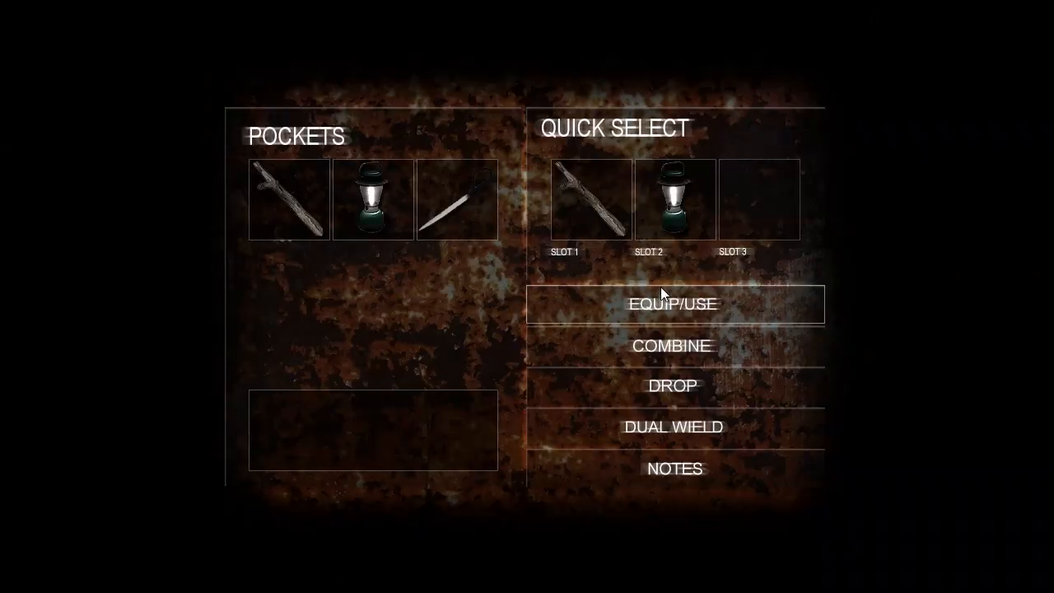
{"action": "mouse_move", "coordinate": [494, 237]}
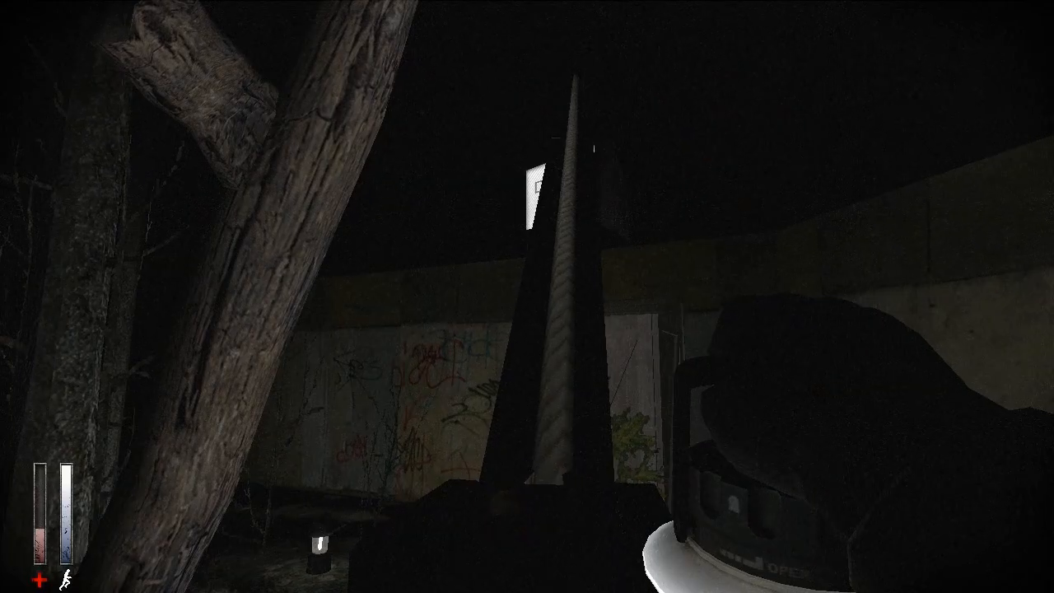
{"action": "key", "text": "Tab"}
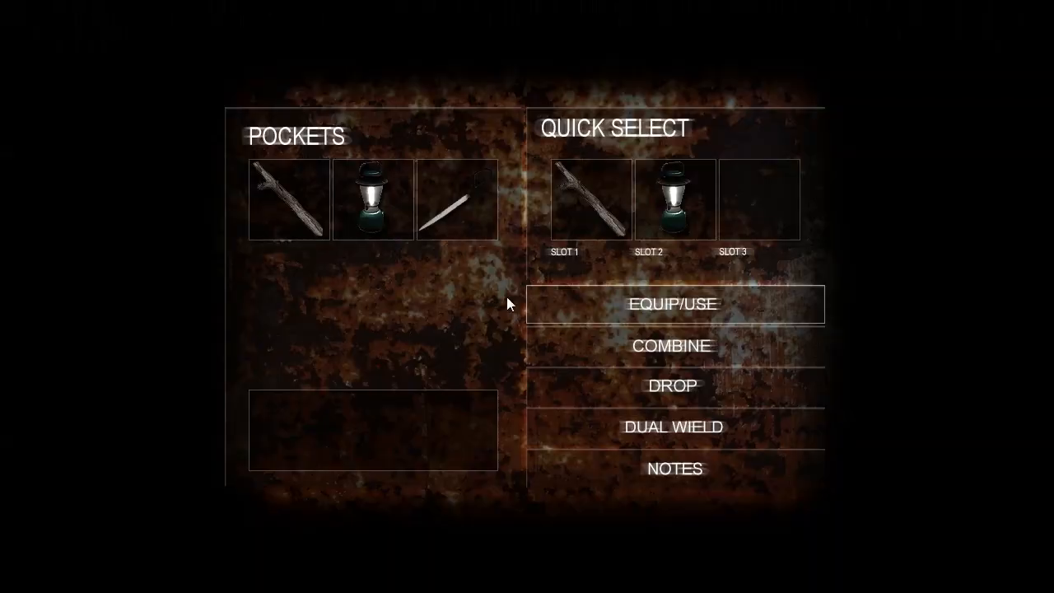
{"action": "left_click", "coordinate": [458, 199]}
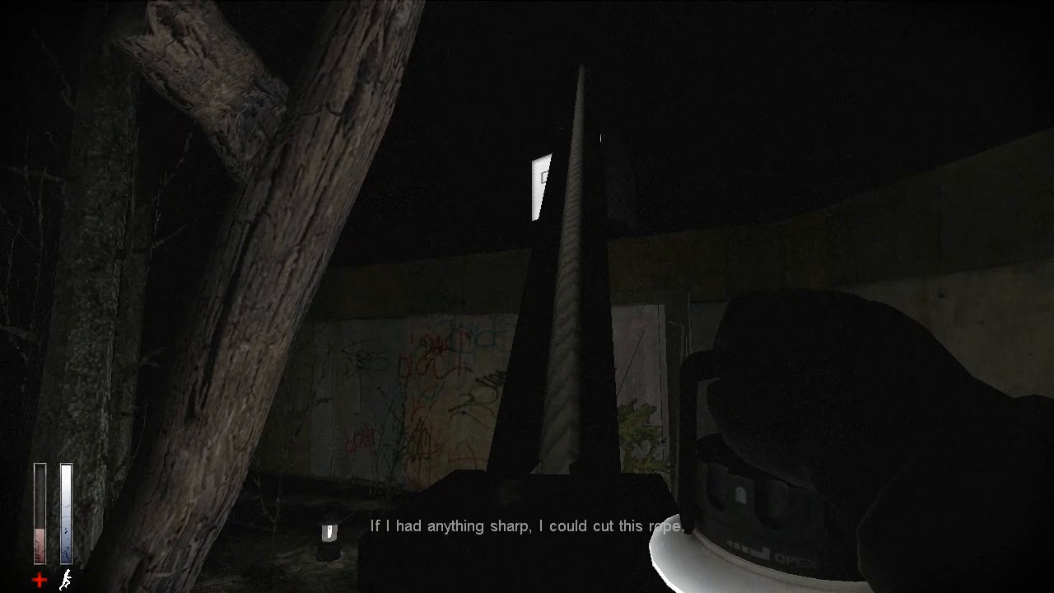
{"action": "mouse_move", "coordinate": [527, 297]}
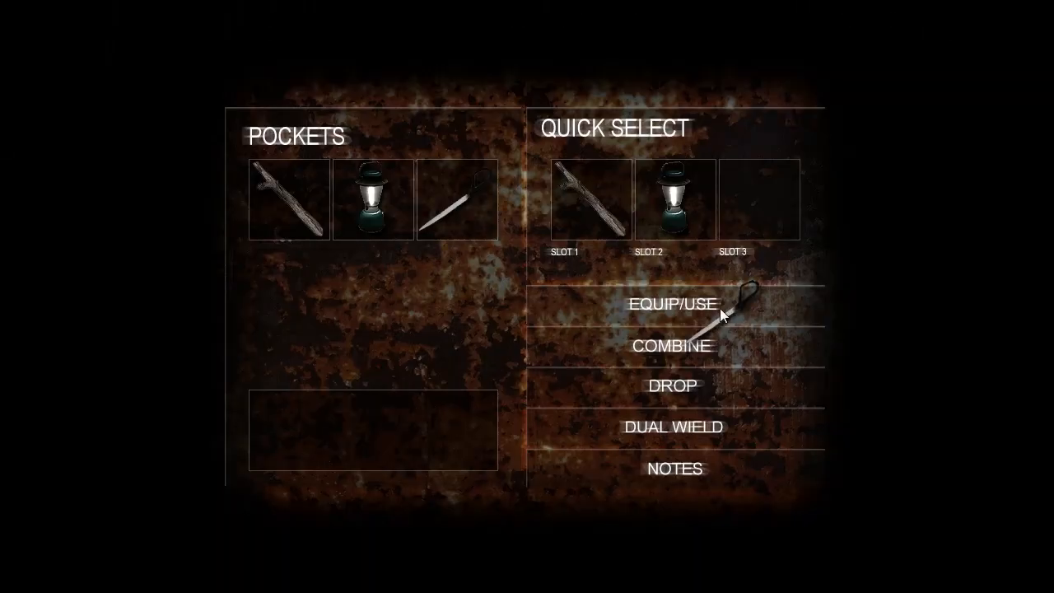
{"action": "left_click", "coordinate": [672, 303]}
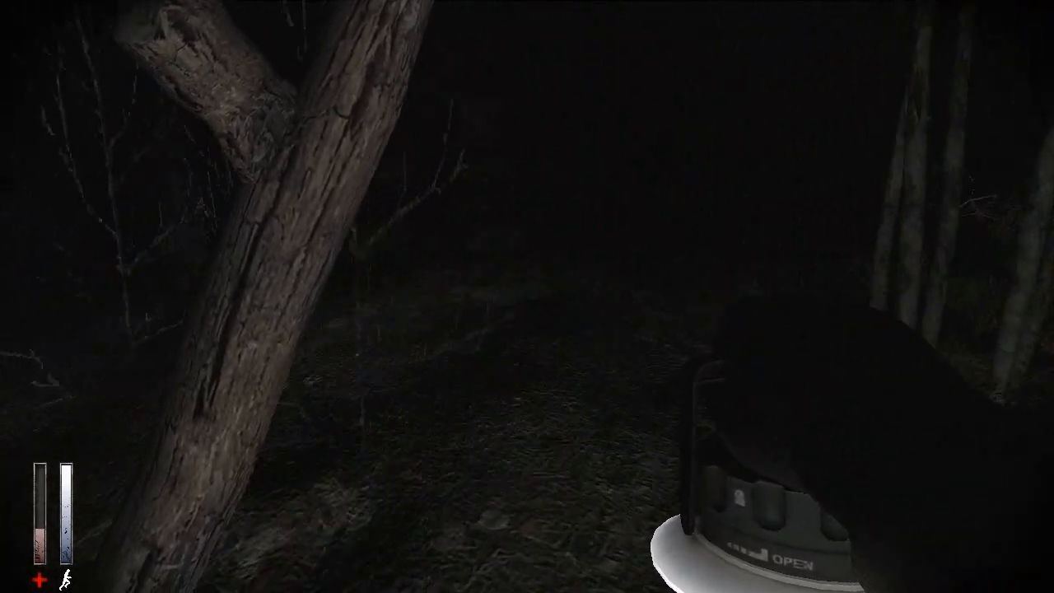
{"action": "mouse_move", "coordinate": [527, 296]}
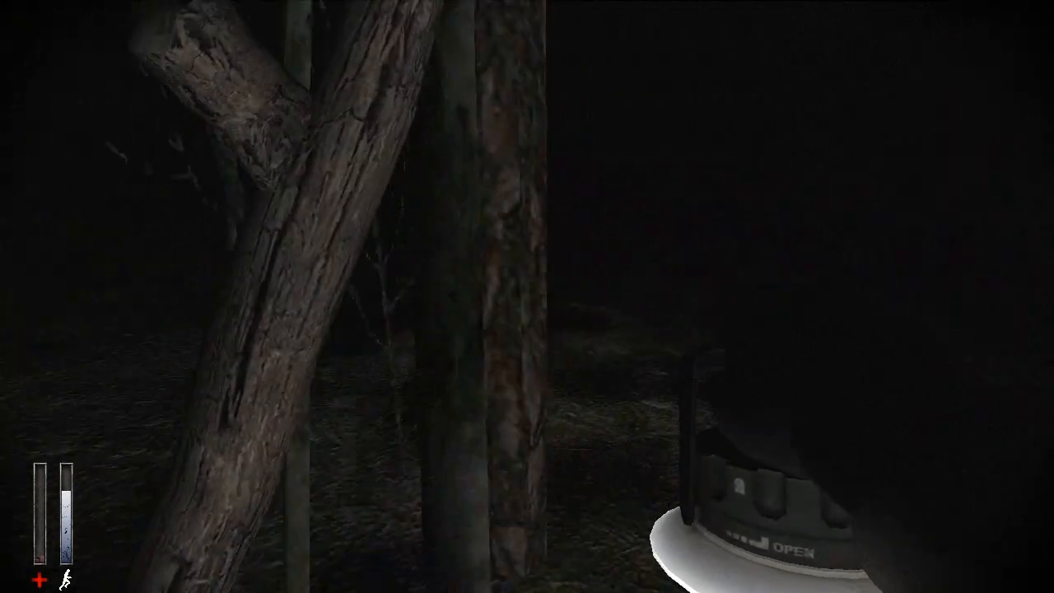
{"action": "mouse_move", "coordinate": [527, 297]}
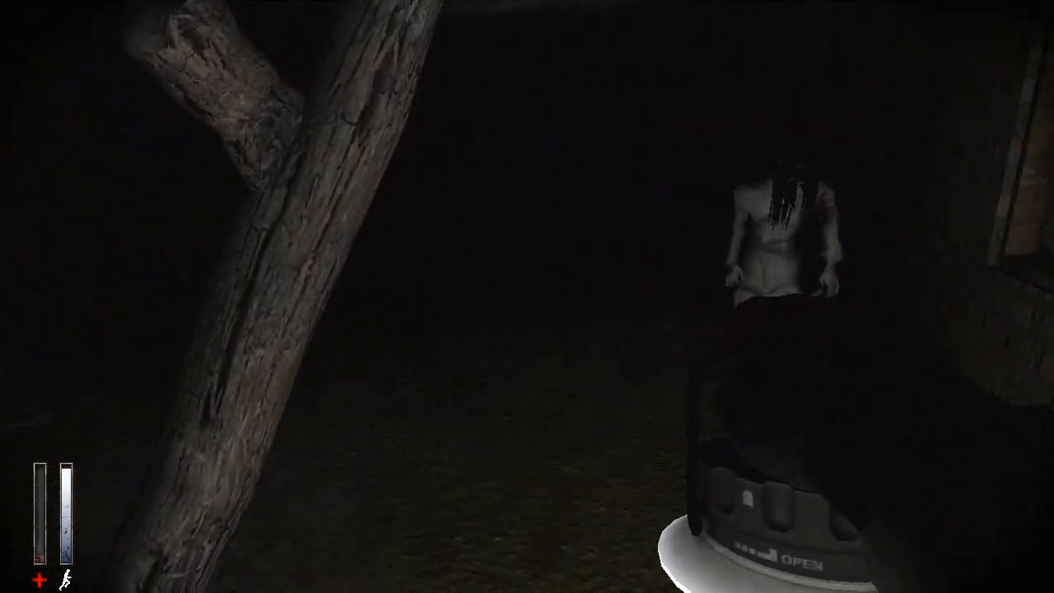
{"action": "mouse_move", "coordinate": [526, 296]}
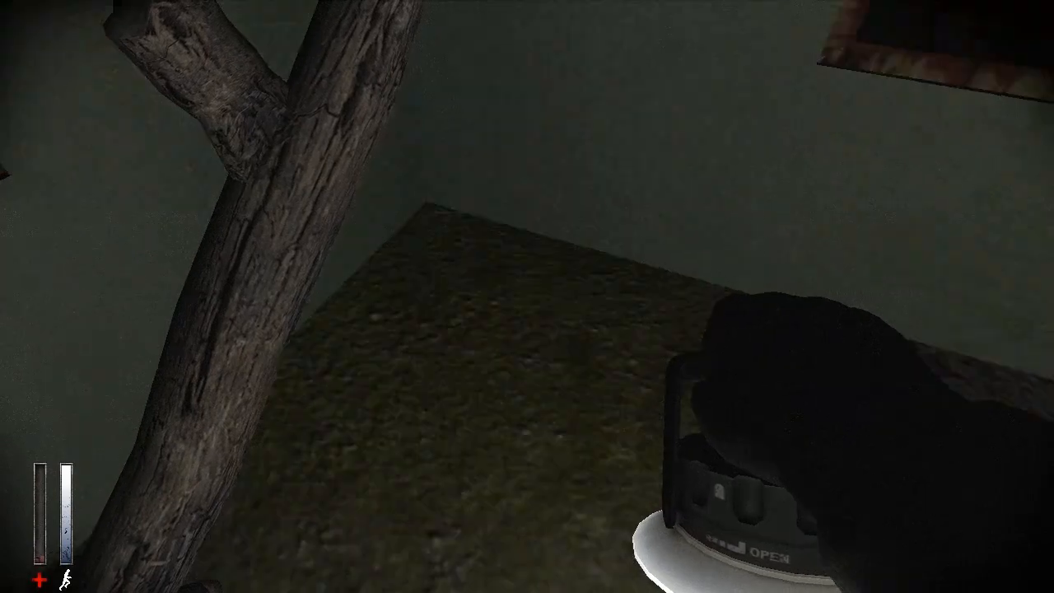
{"action": "mouse_move", "coordinate": [527, 296]}
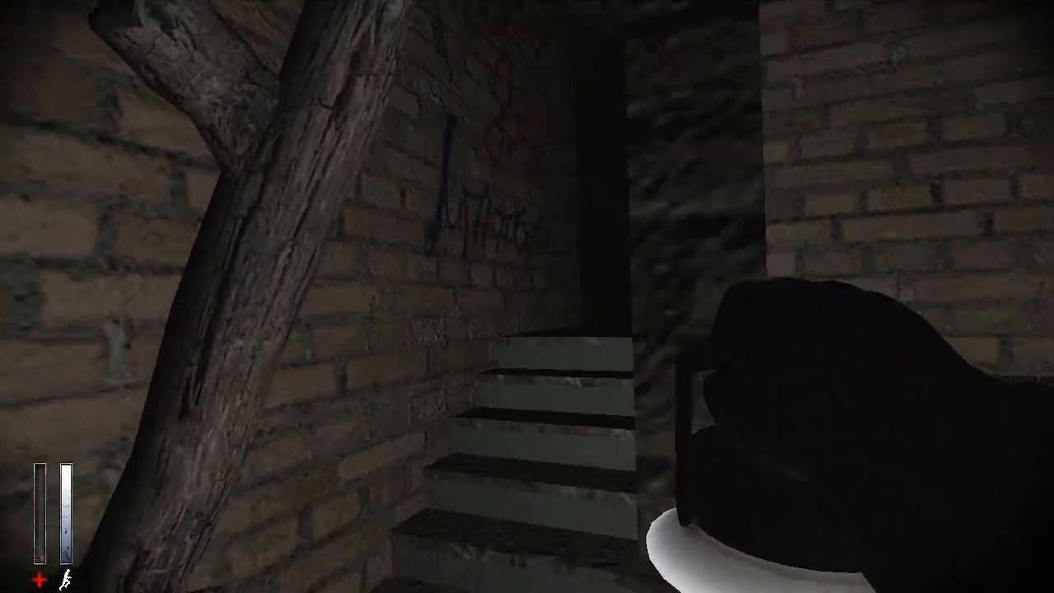
{"action": "mouse_move", "coordinate": [526, 297]}
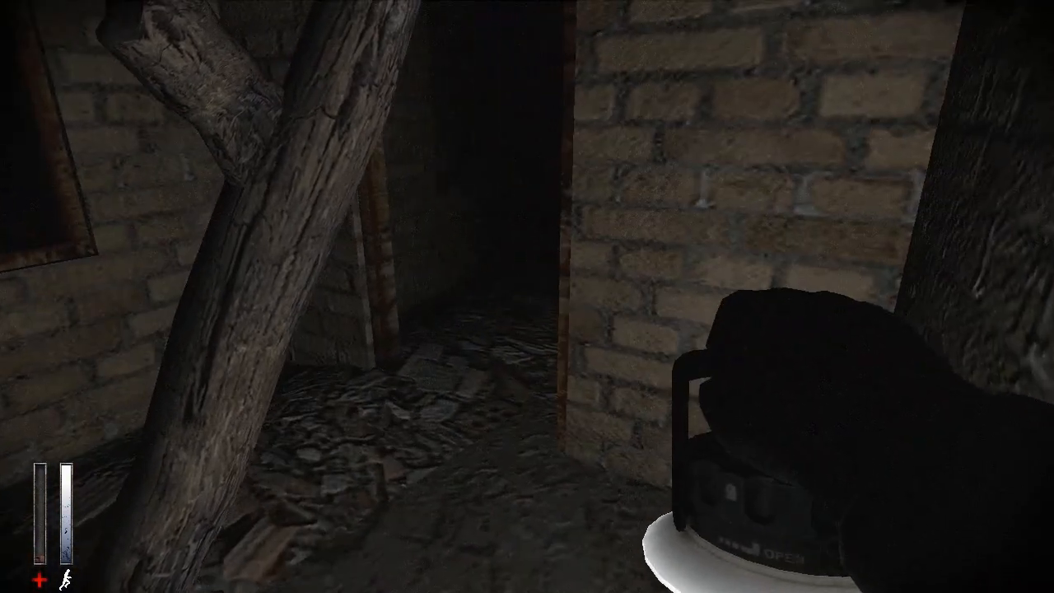
{"action": "mouse_move", "coordinate": [527, 296]}
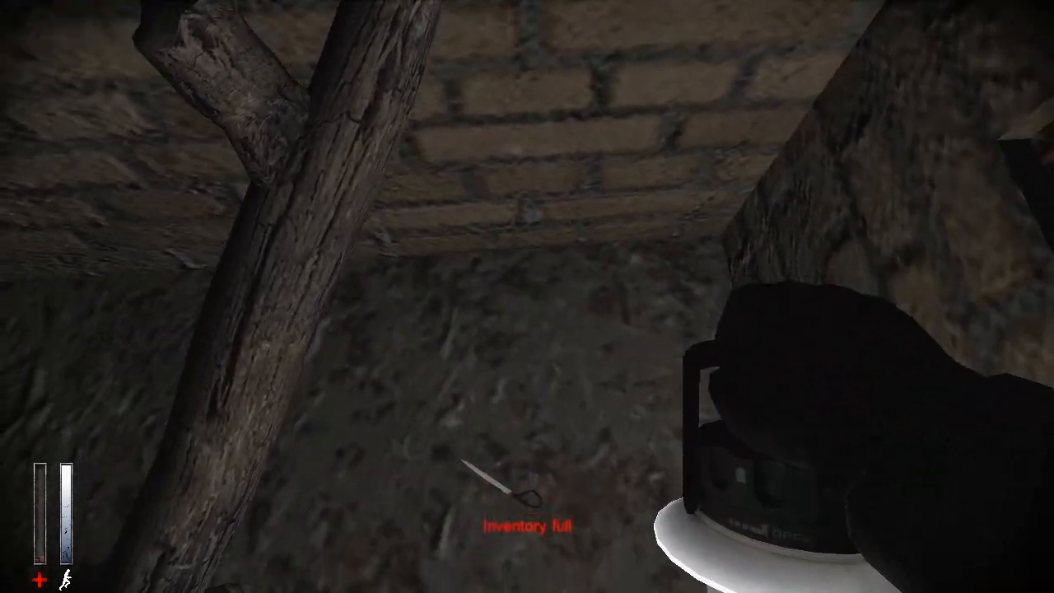
{"action": "key", "text": "tab"}
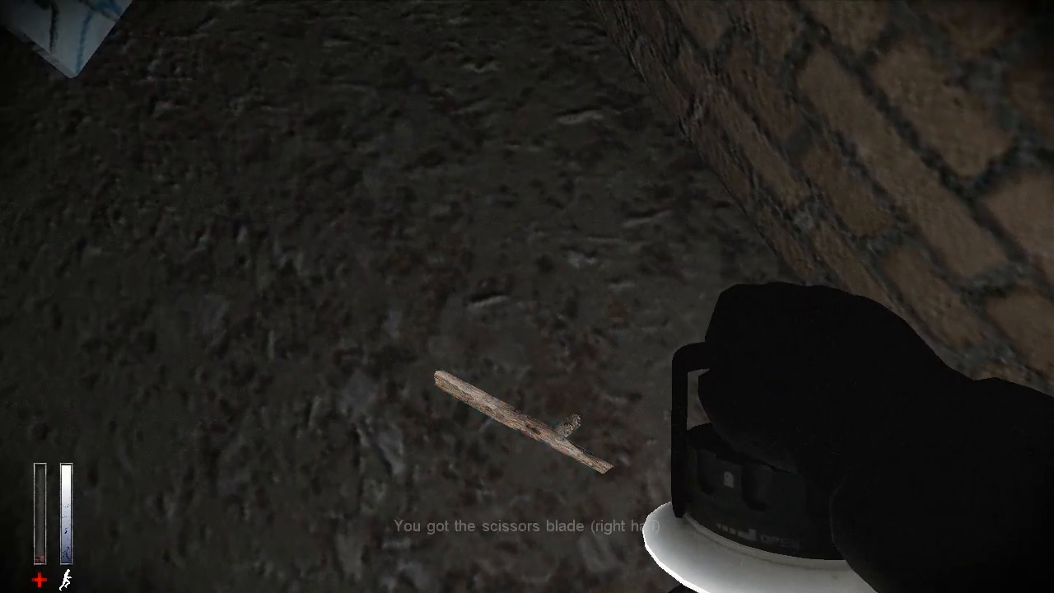
{"action": "key", "text": "tab"}
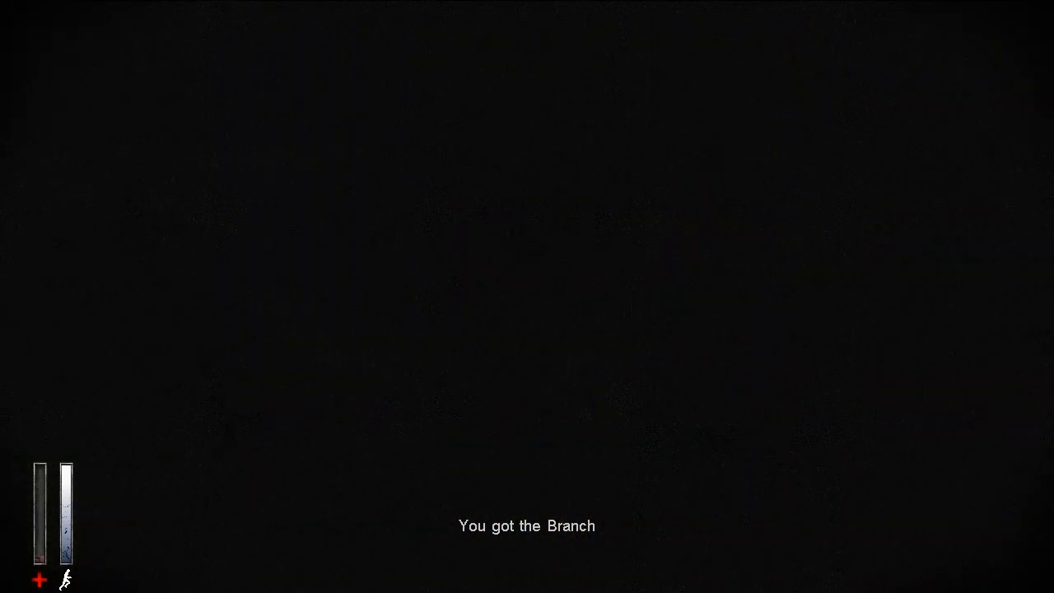
{"action": "key", "text": "tab"}
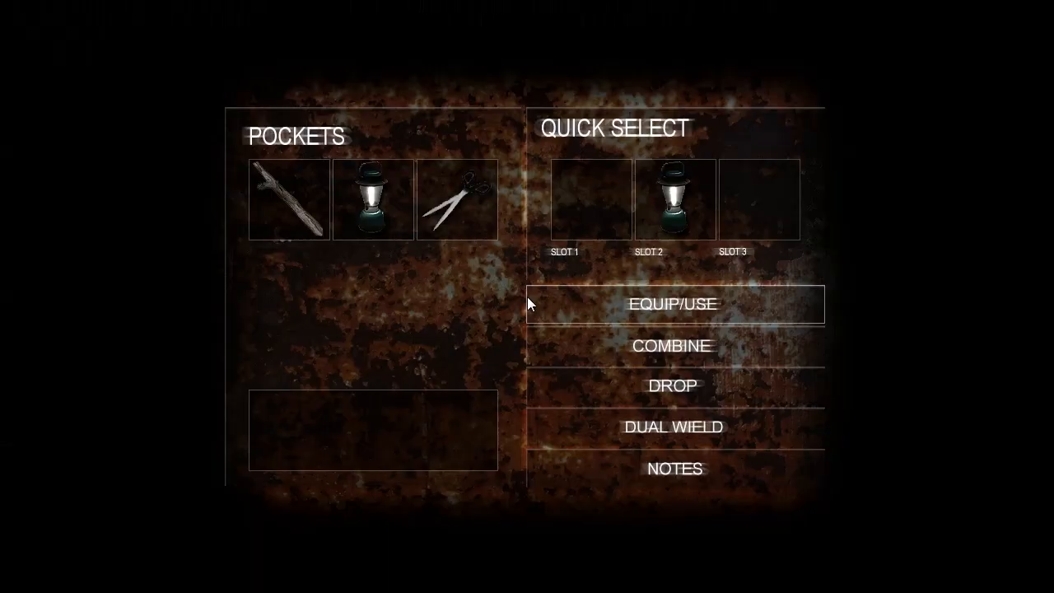
{"action": "left_click", "coordinate": [672, 302]}
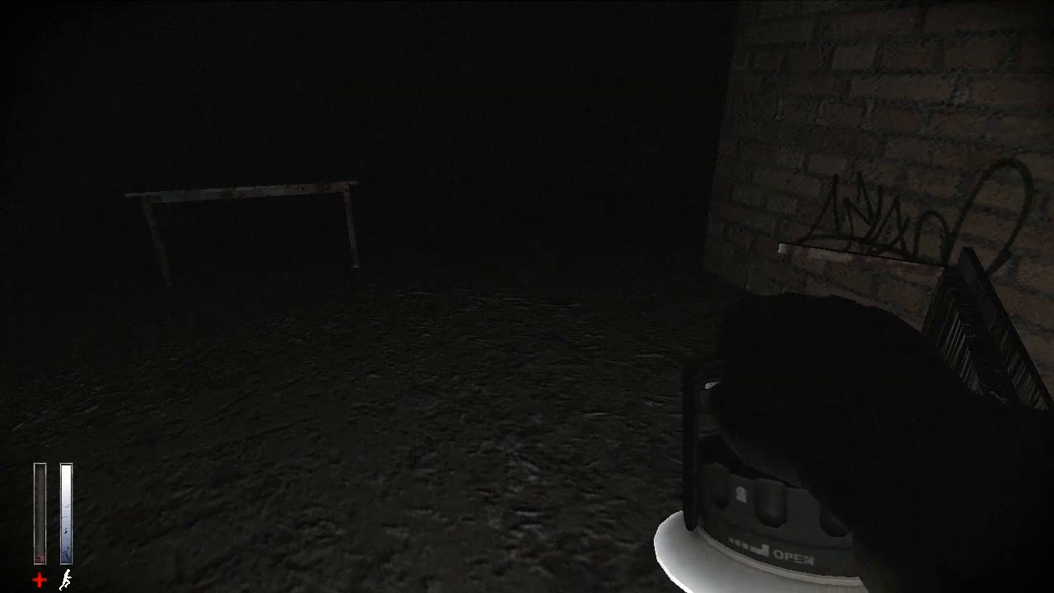
{"action": "mouse_move", "coordinate": [527, 296]}
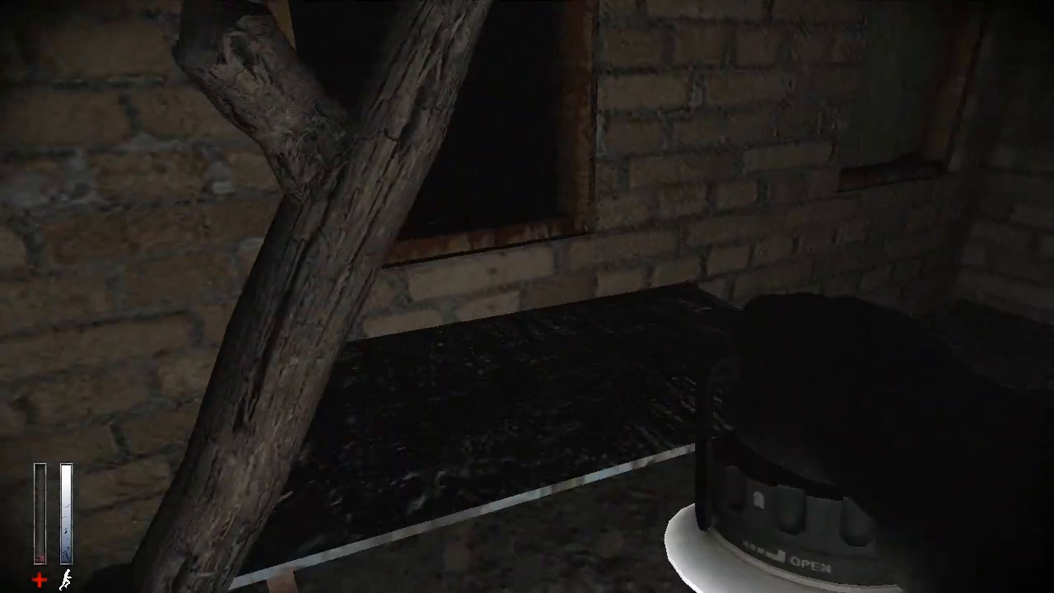
{"action": "mouse_move", "coordinate": [527, 296]}
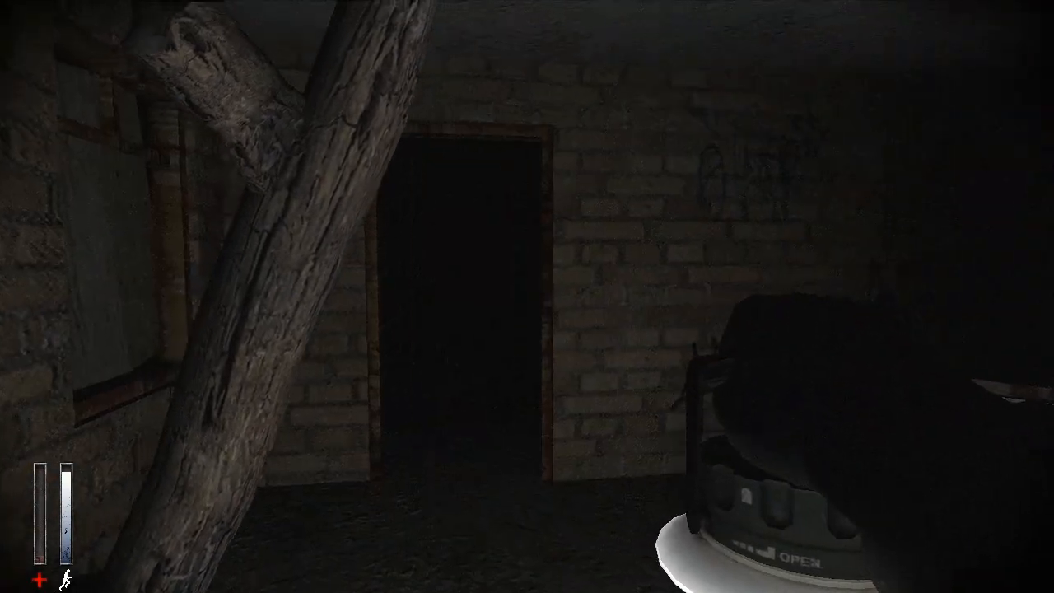
{"action": "mouse_move", "coordinate": [527, 296]}
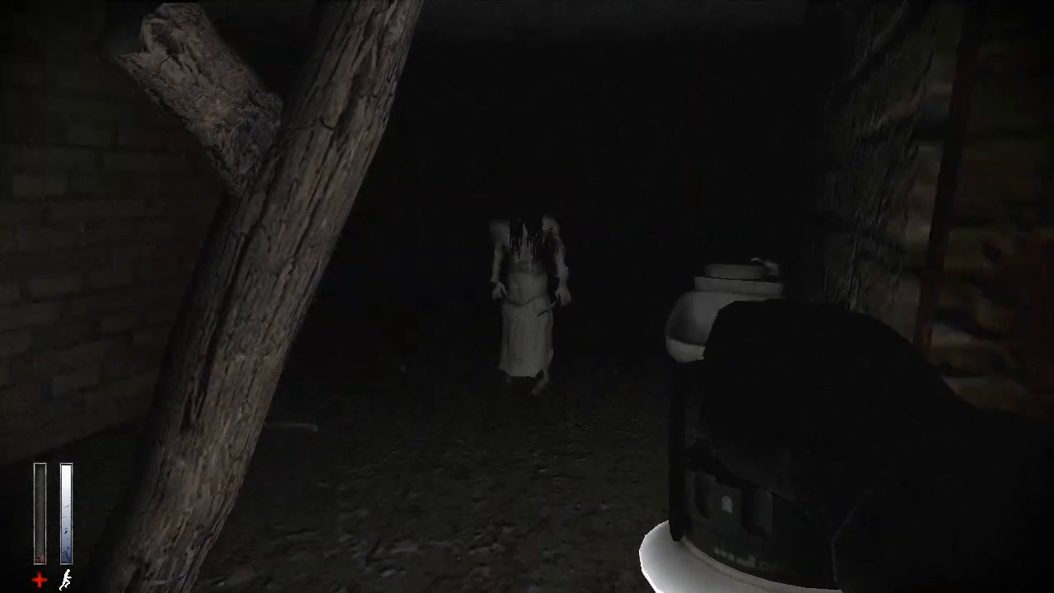
{"action": "mouse_move", "coordinate": [527, 297]}
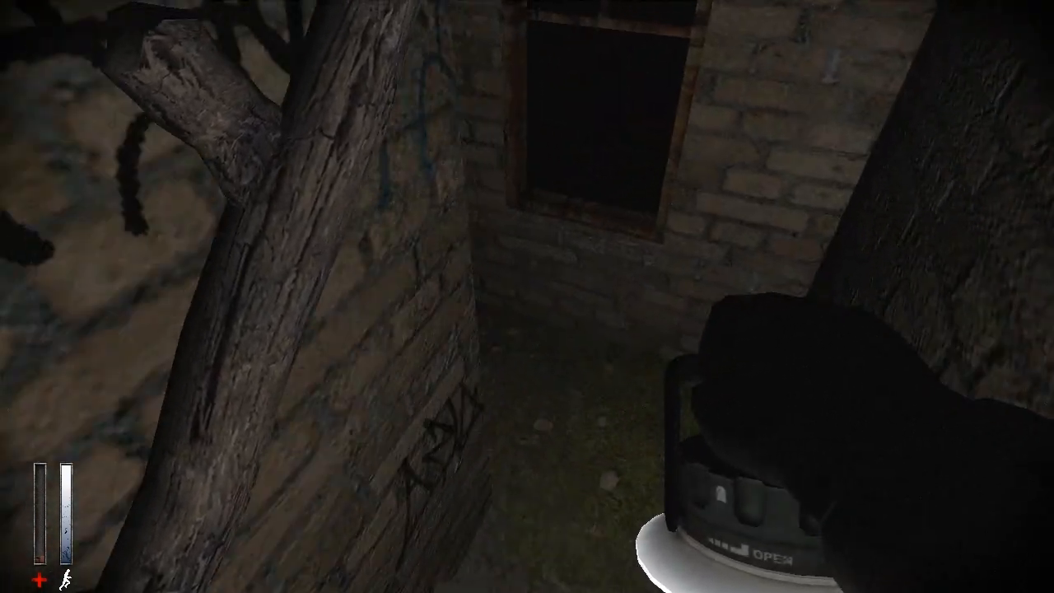